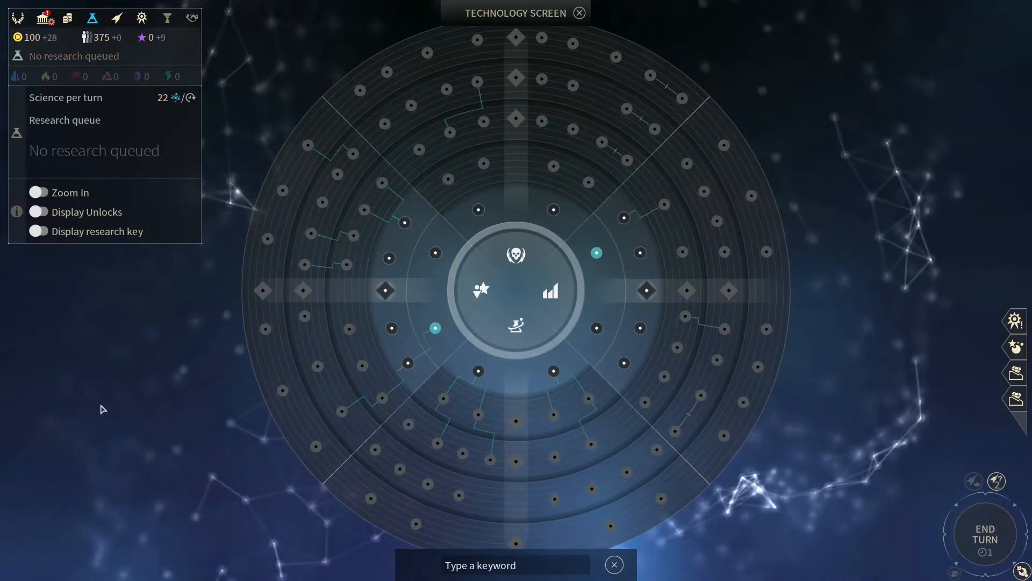
pyautogui.moveTo(88, 413)
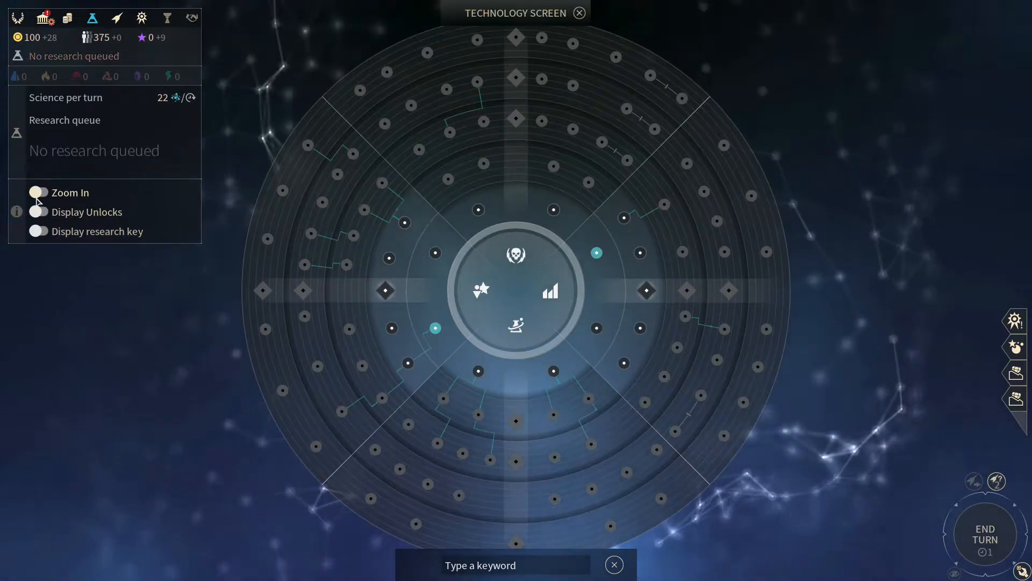
pyautogui.moveTo(215, 189)
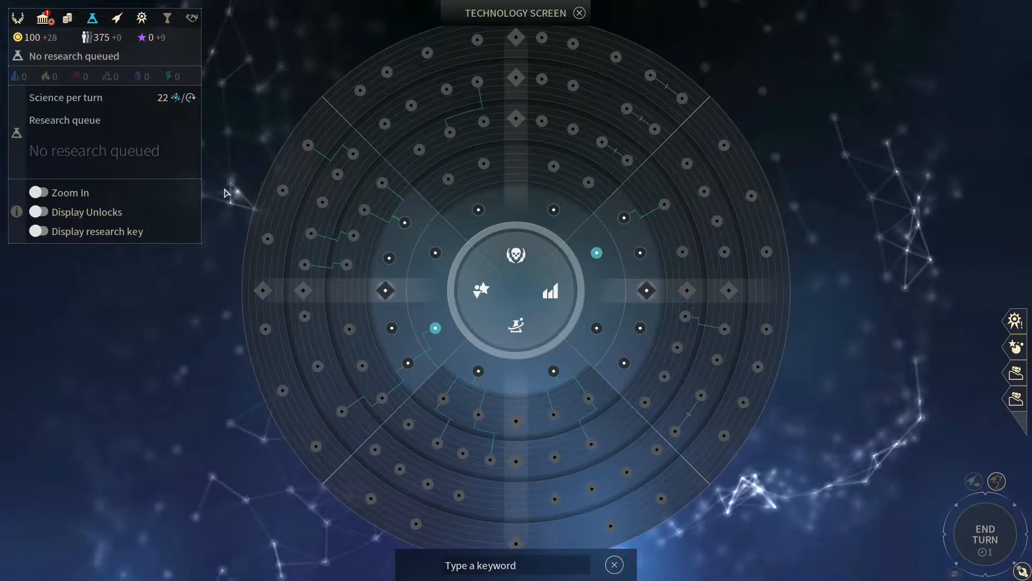
pyautogui.moveTo(218, 158)
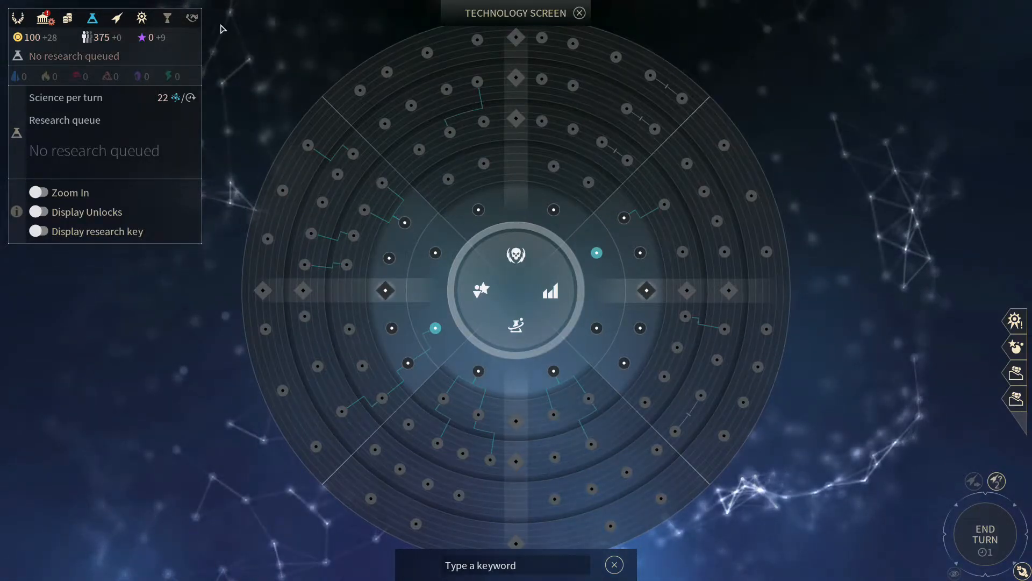
pyautogui.moveTo(191, 18)
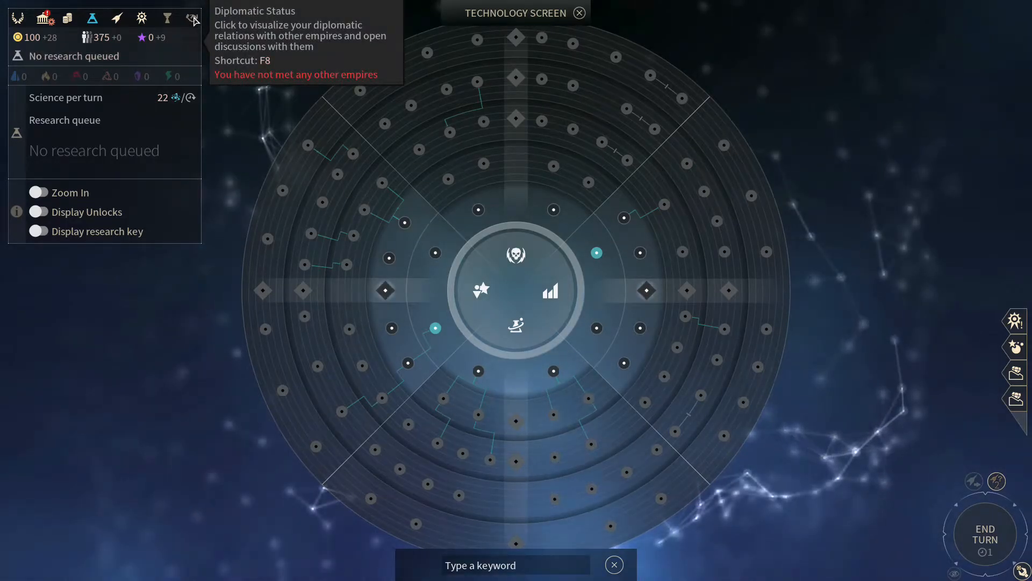
pyautogui.moveTo(168, 18)
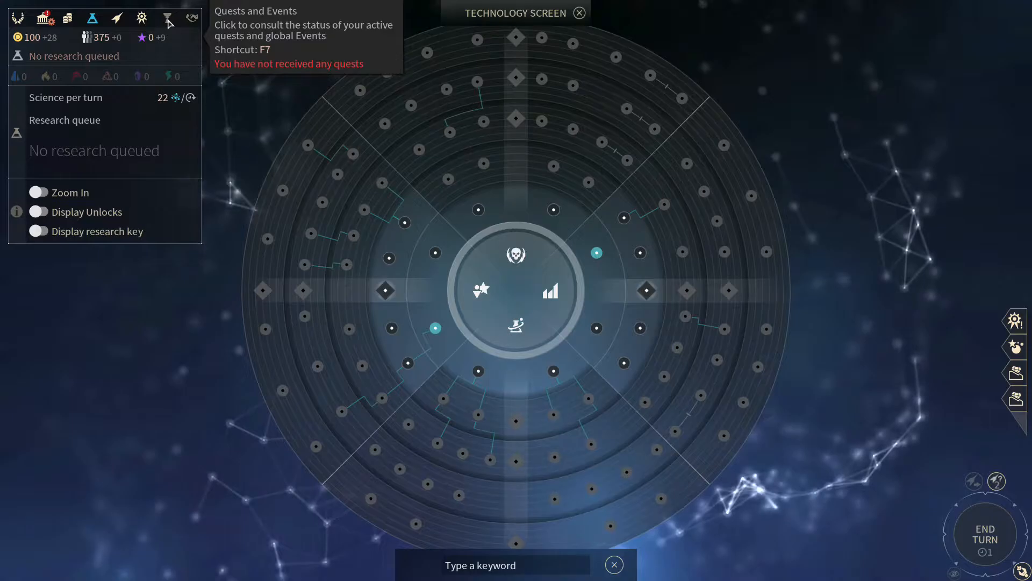
pyautogui.moveTo(117, 19)
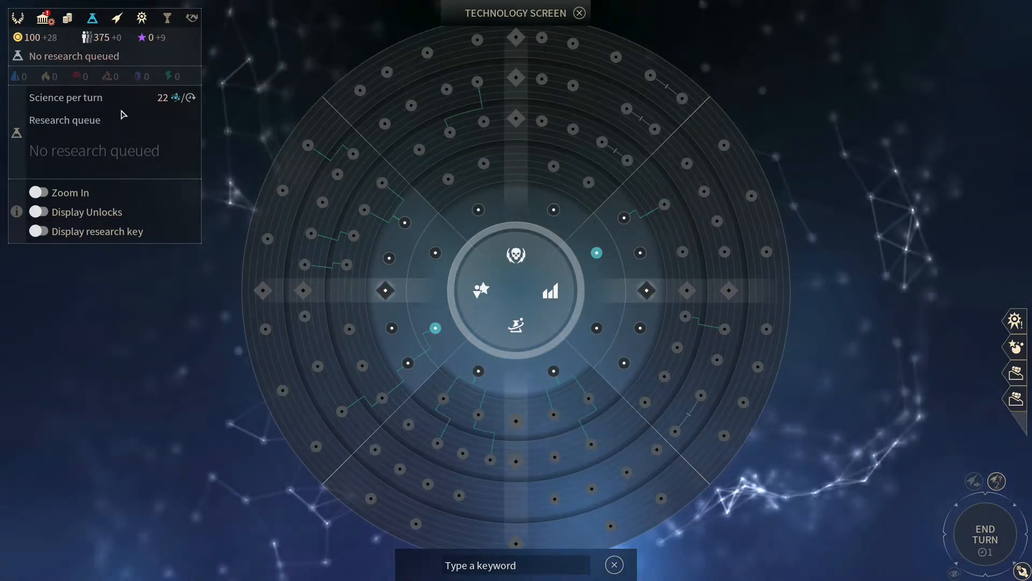
pyautogui.moveTo(172, 99)
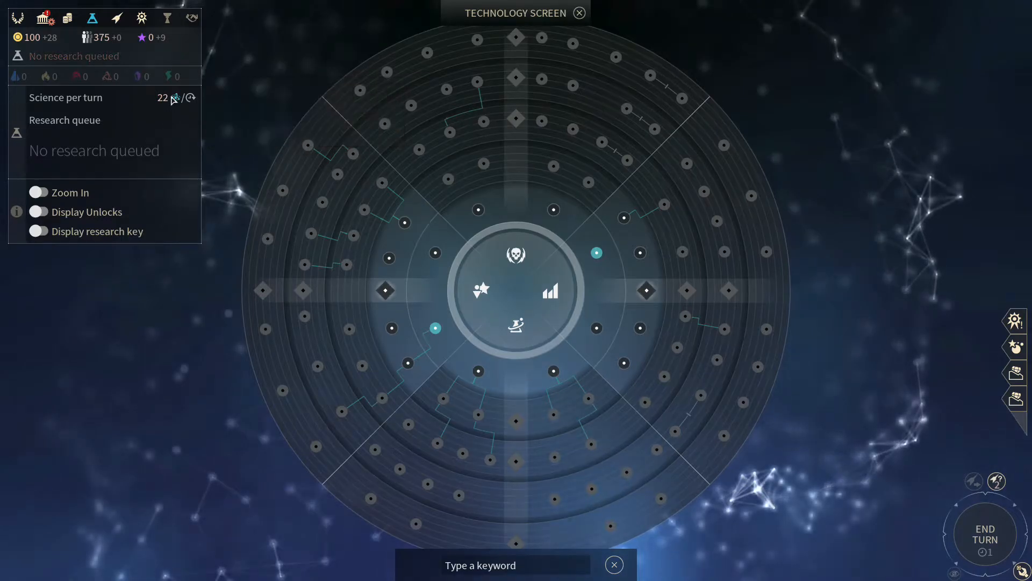
pyautogui.moveTo(175, 98)
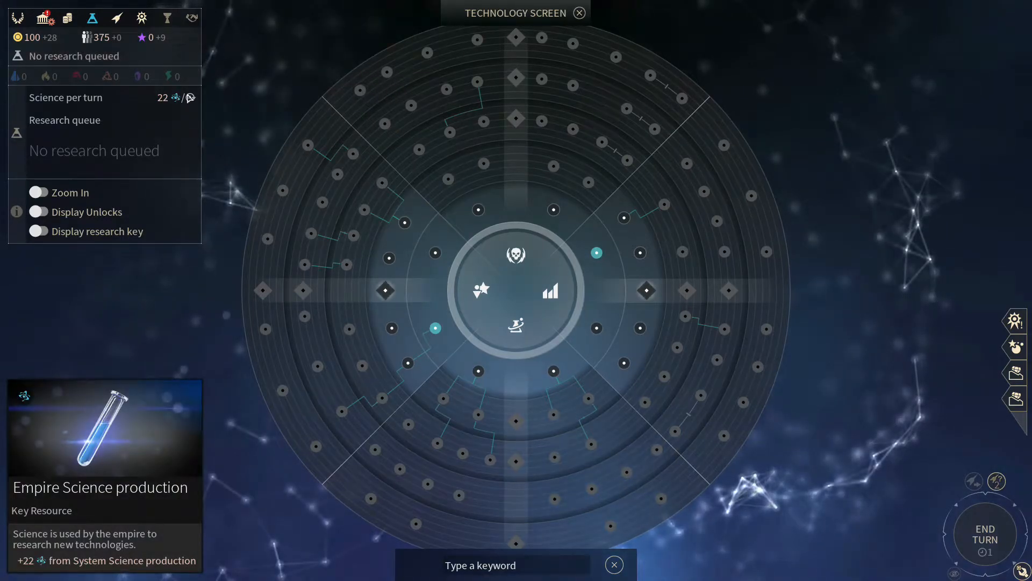
pyautogui.moveTo(86, 125)
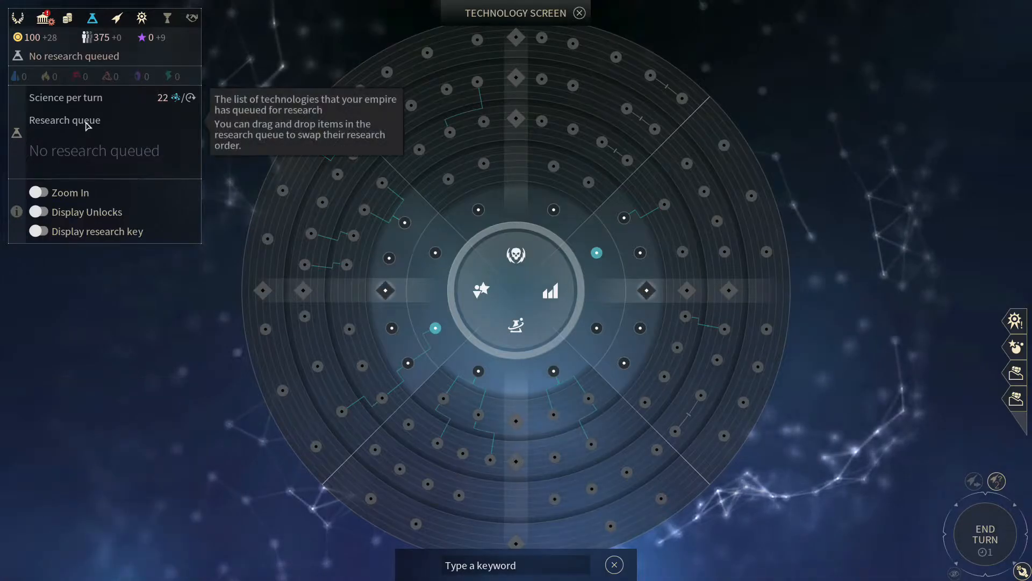
pyautogui.moveTo(137, 344)
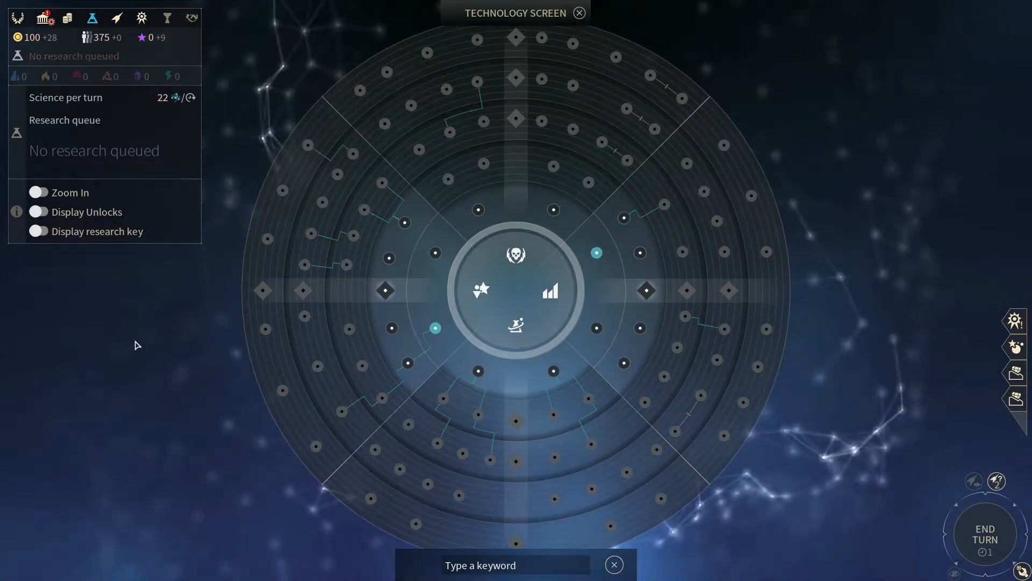
pyautogui.moveTo(161, 314)
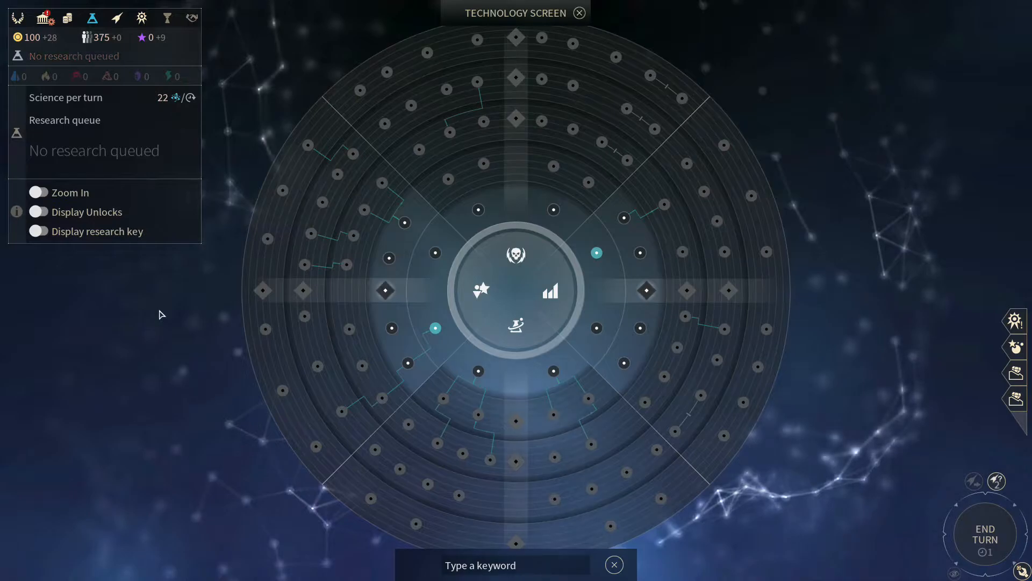
pyautogui.moveTo(42, 195)
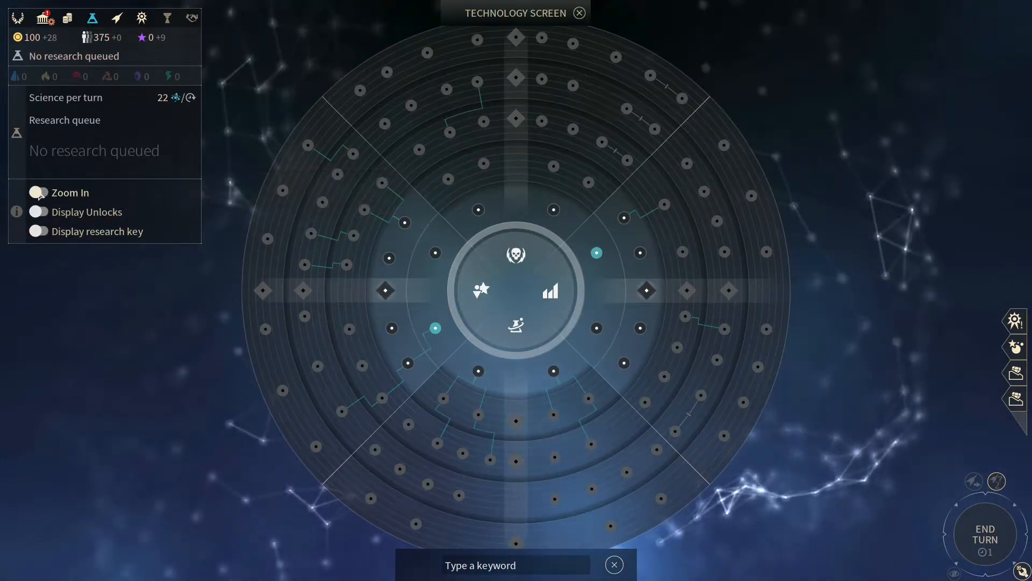
# Zoom into the technology wheel, zoom back out, then display the research key legend.
pyautogui.click(38, 192)
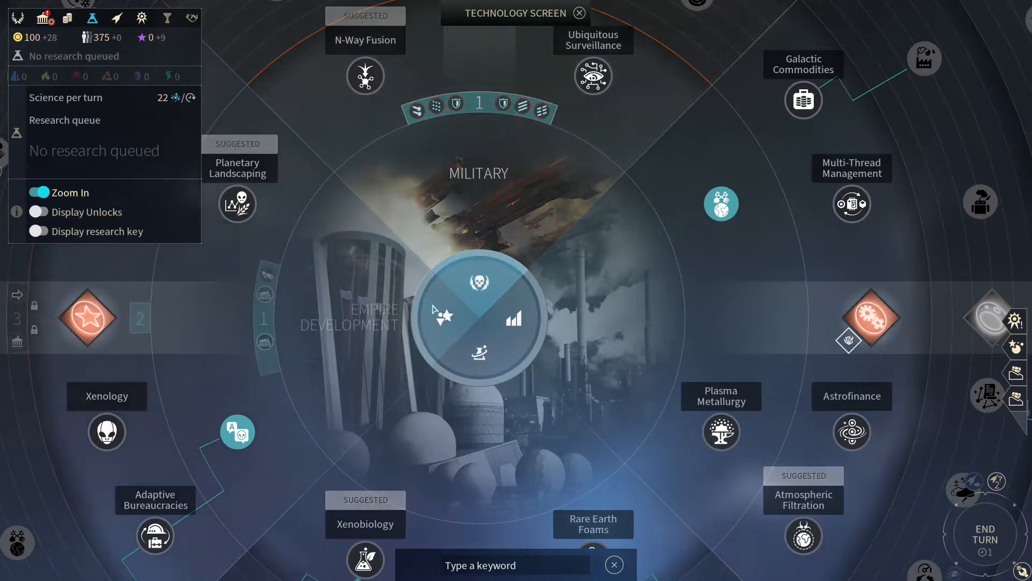
pyautogui.moveTo(223, 349)
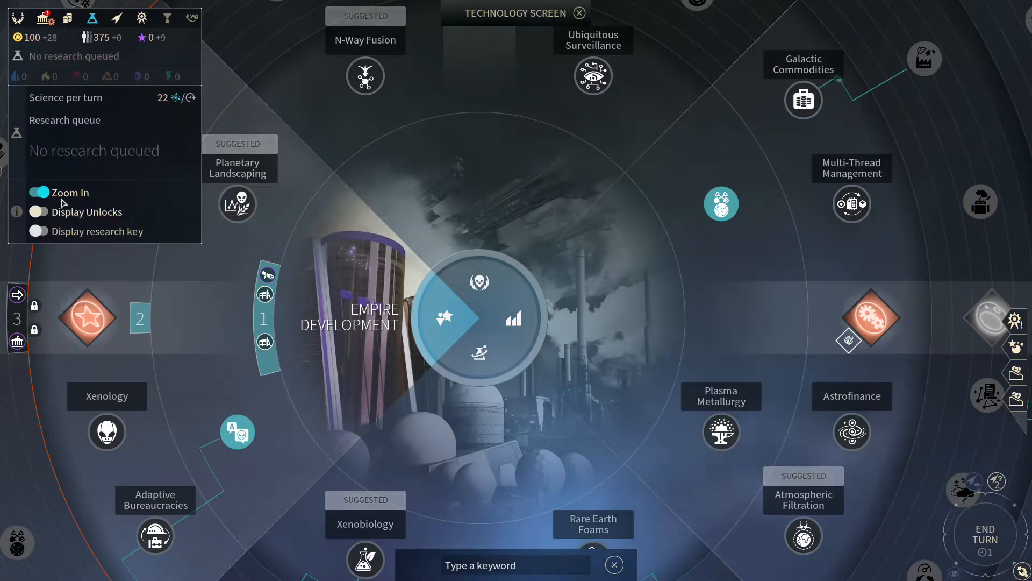
pyautogui.click(39, 193)
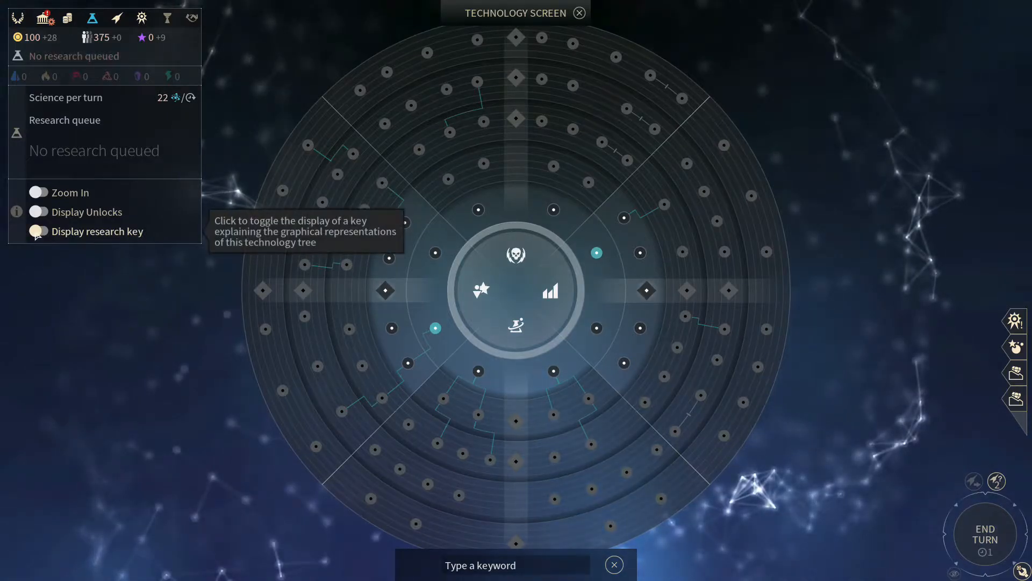
pyautogui.click(38, 231)
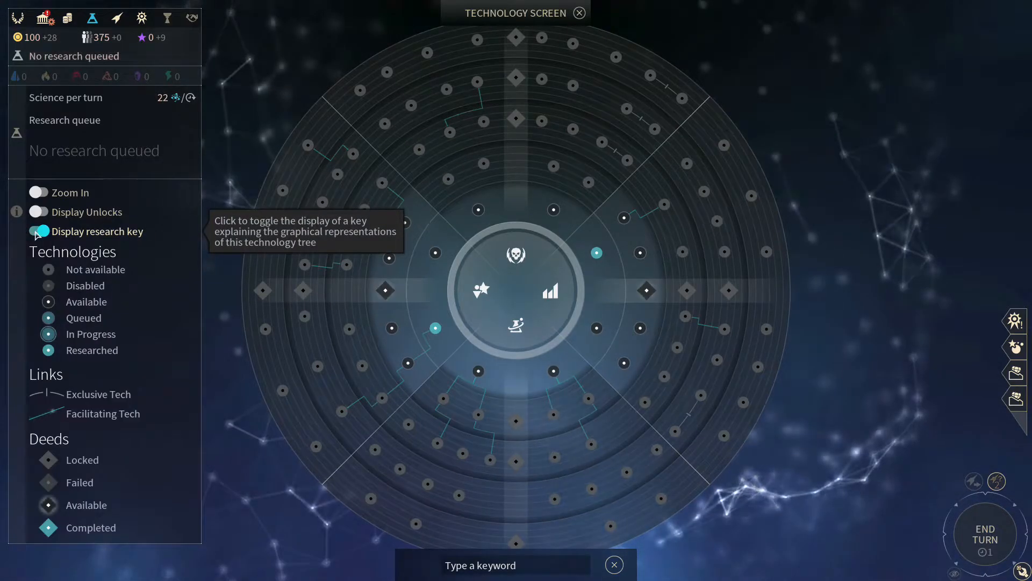
pyautogui.moveTo(131, 245)
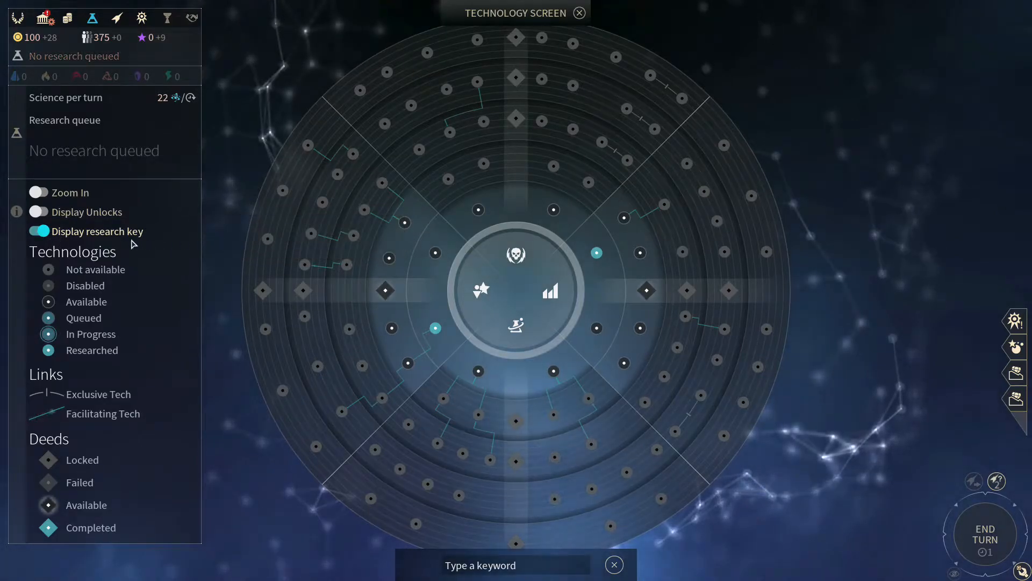
pyautogui.moveTo(140, 250)
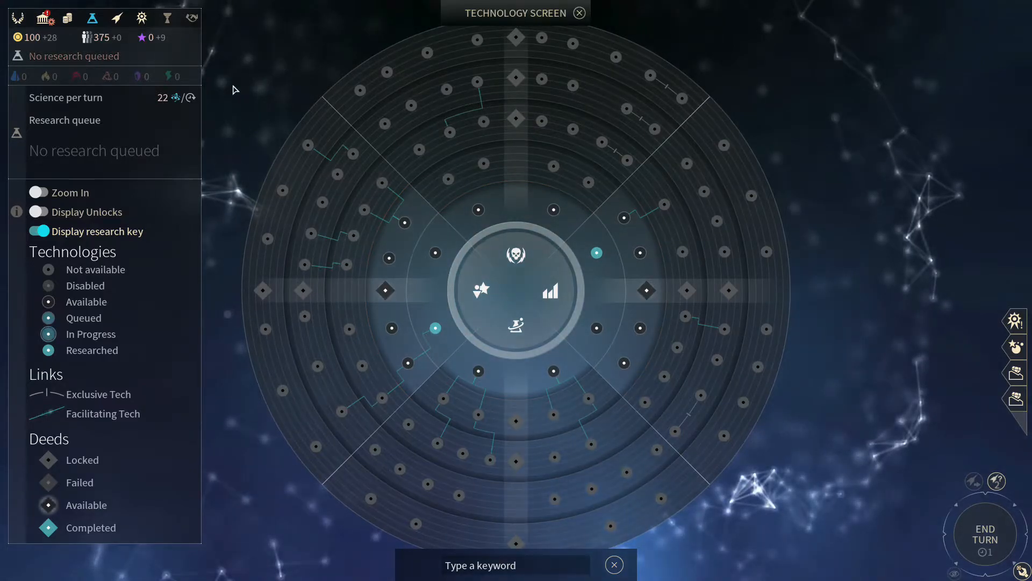
pyautogui.moveTo(225, 124)
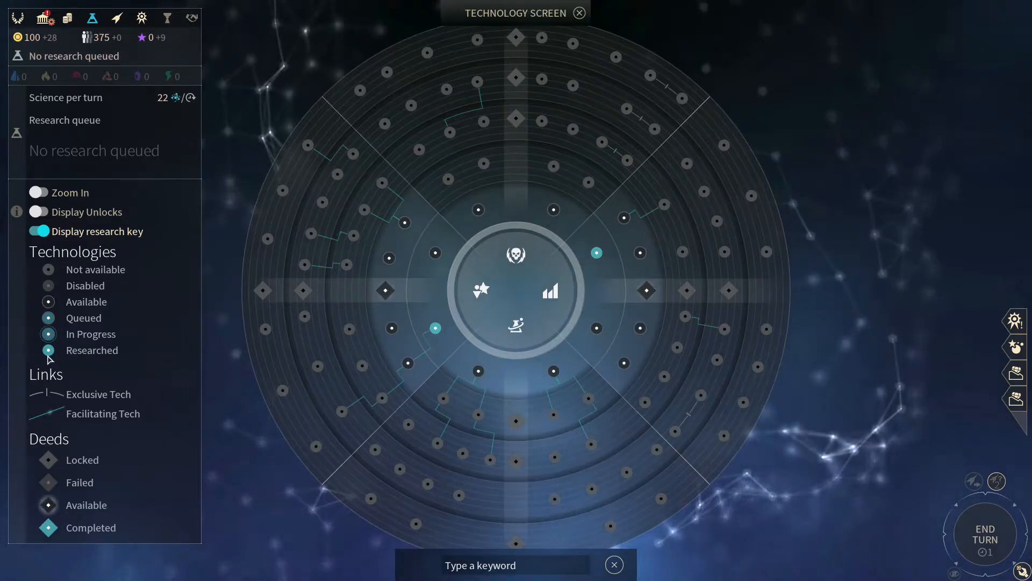
pyautogui.moveTo(92, 349)
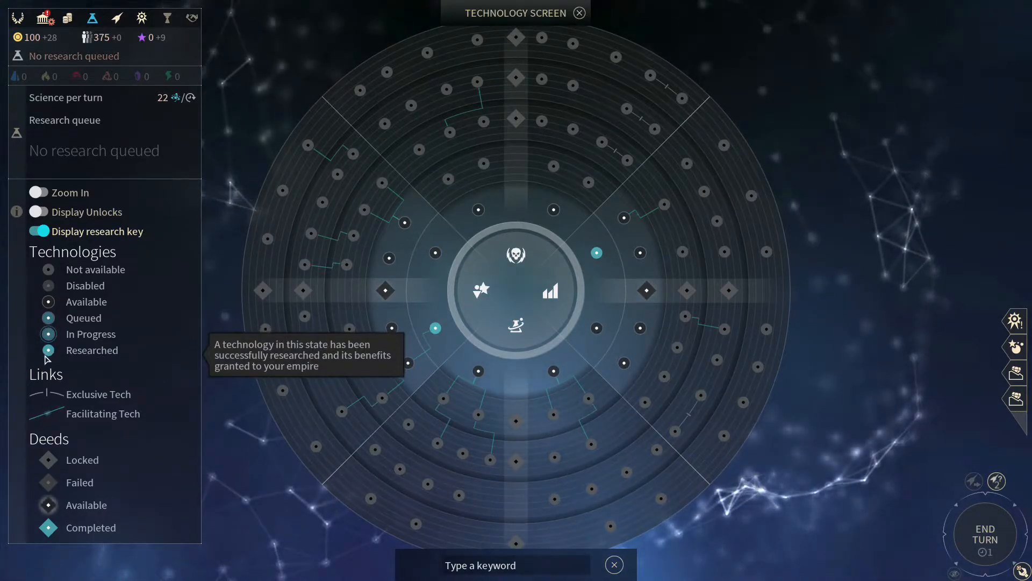
pyautogui.moveTo(436, 332)
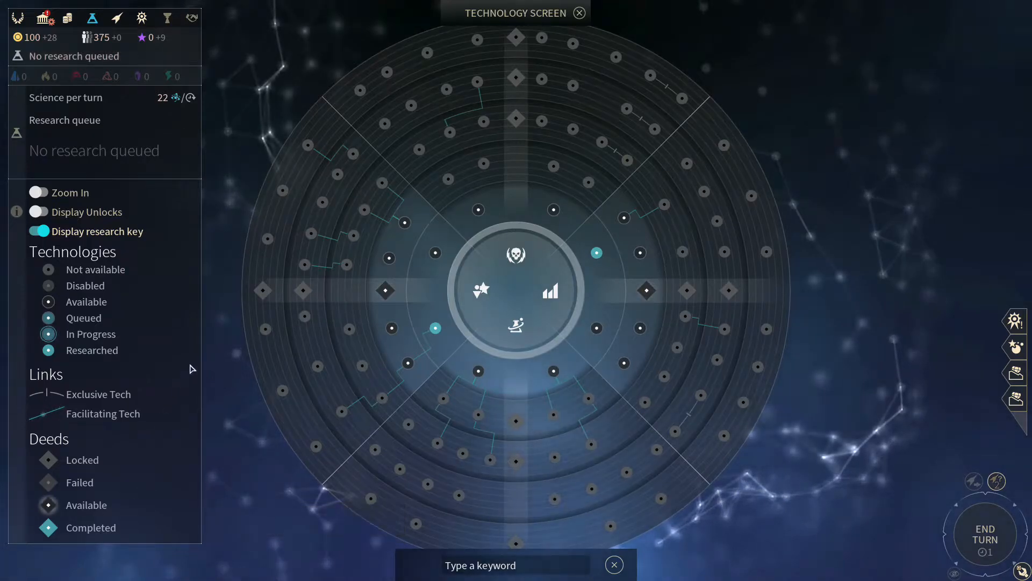
pyautogui.moveTo(48, 301)
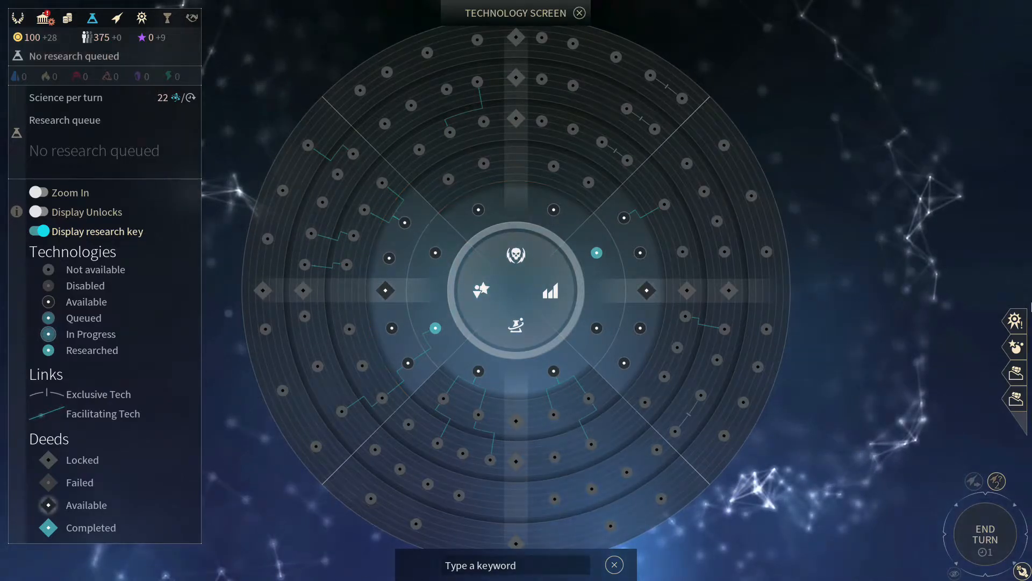
pyautogui.moveTo(881, 170)
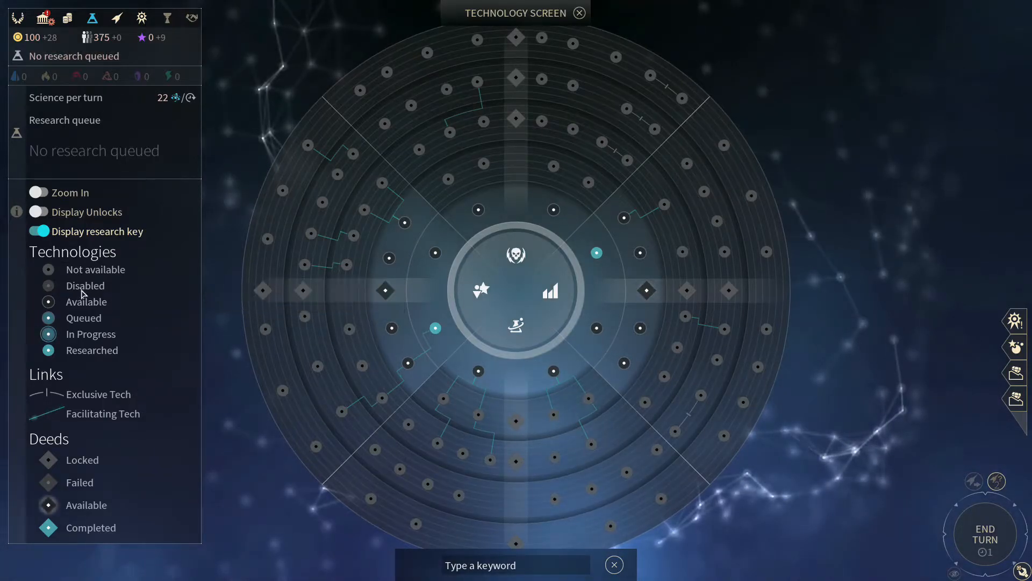
pyautogui.moveTo(95, 269)
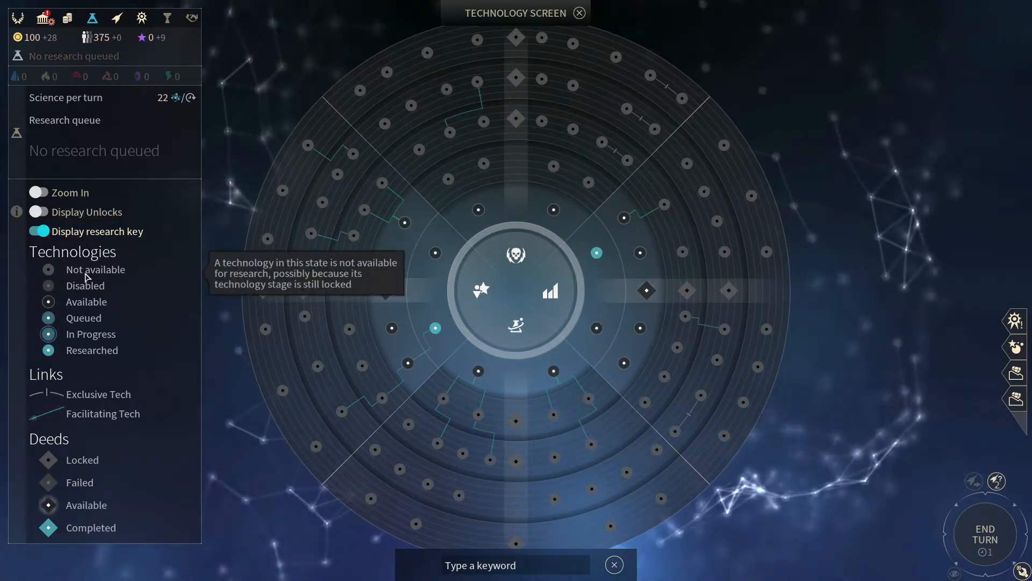
pyautogui.moveTo(130, 491)
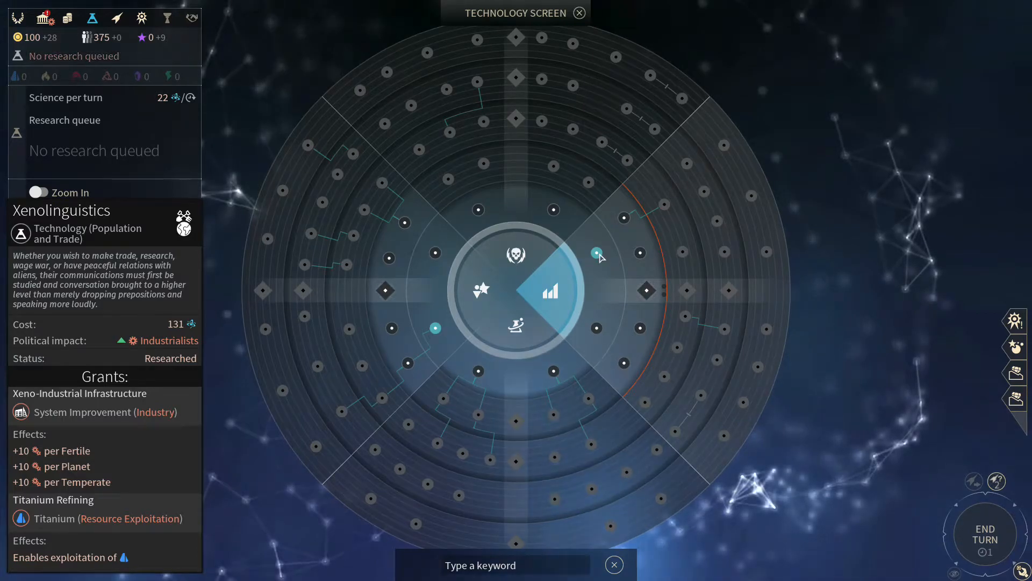
pyautogui.moveTo(612, 244)
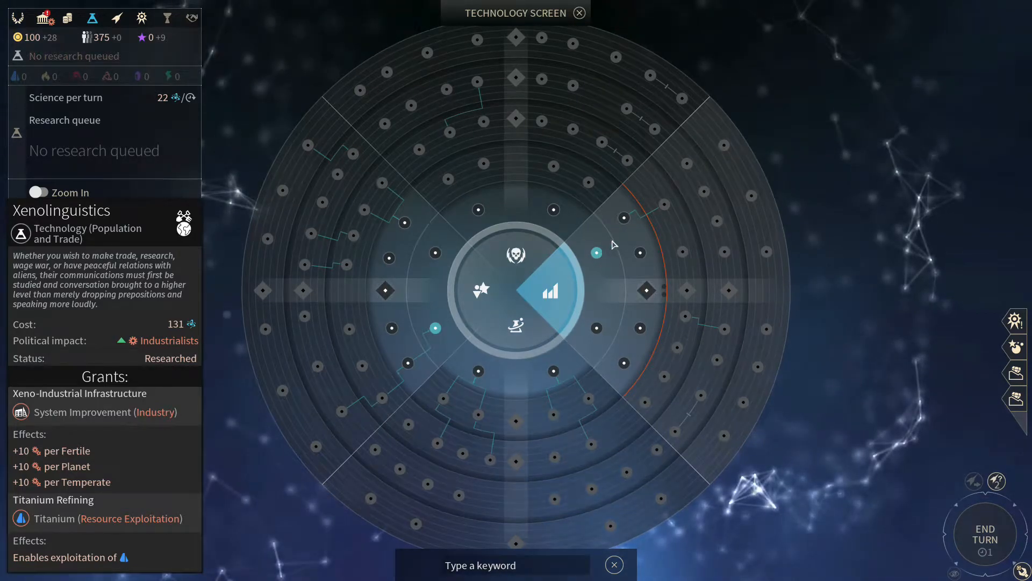
pyautogui.click(38, 232)
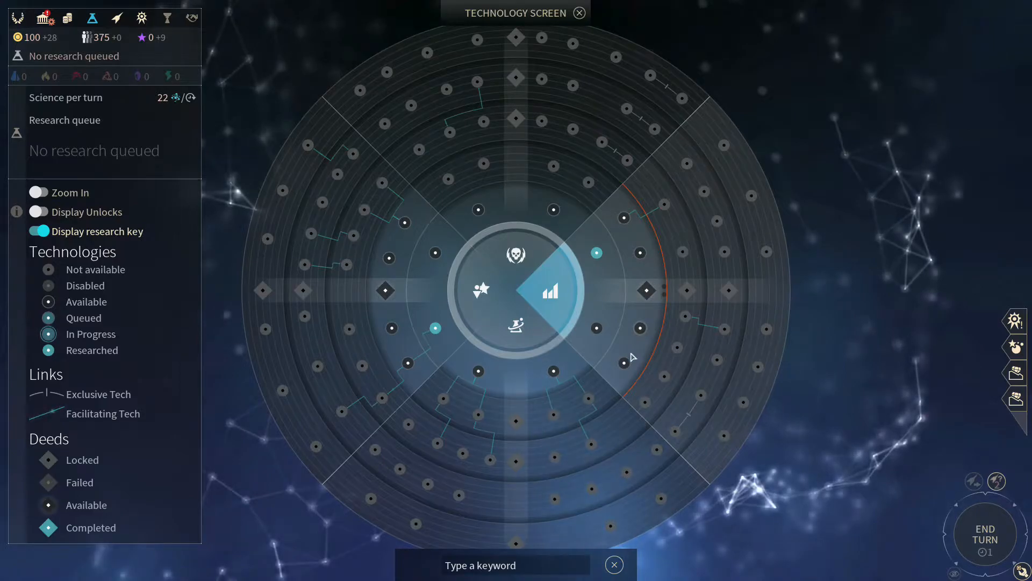
pyautogui.moveTo(688, 284)
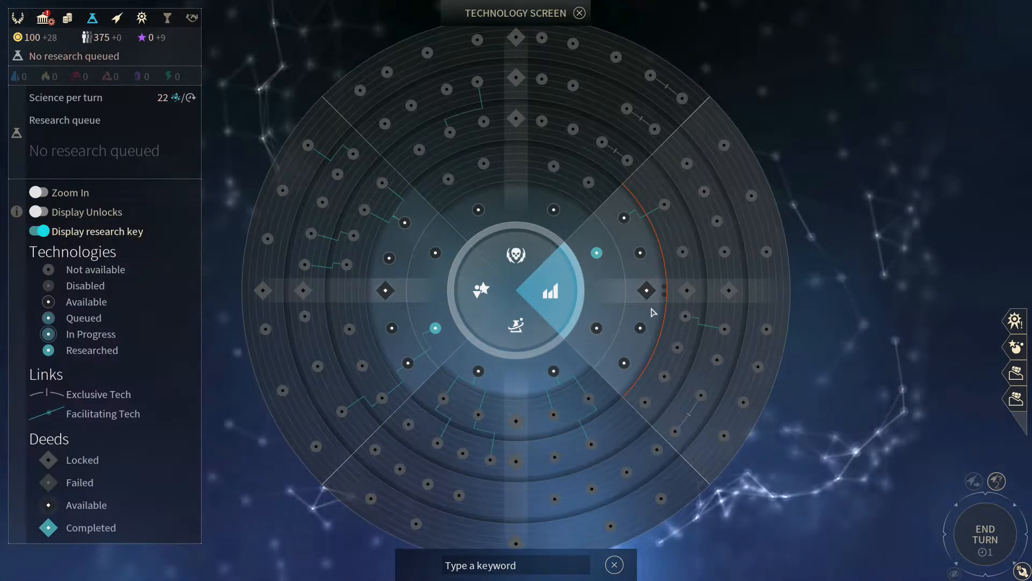
pyautogui.moveTo(667, 294)
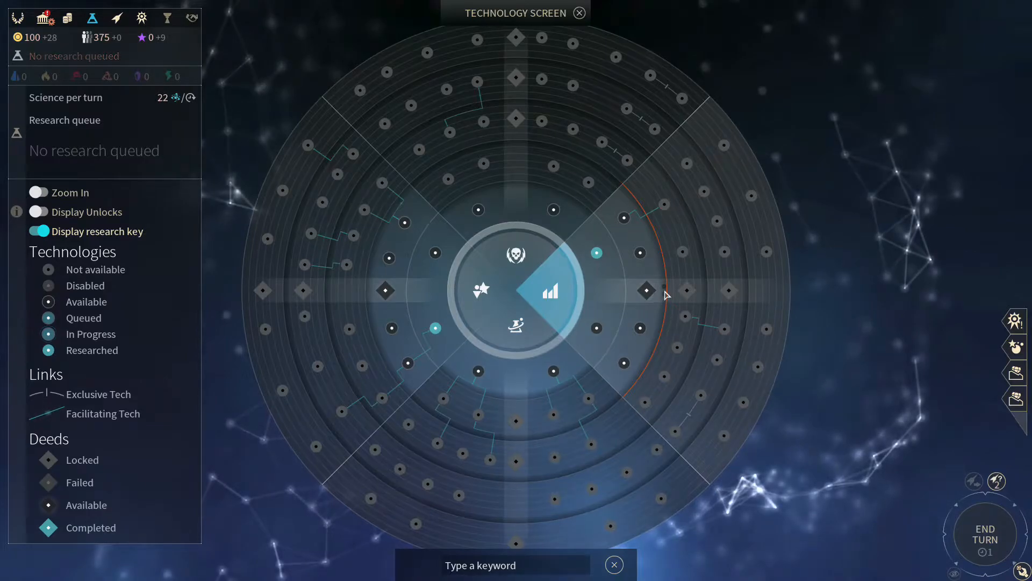
pyautogui.moveTo(648, 328)
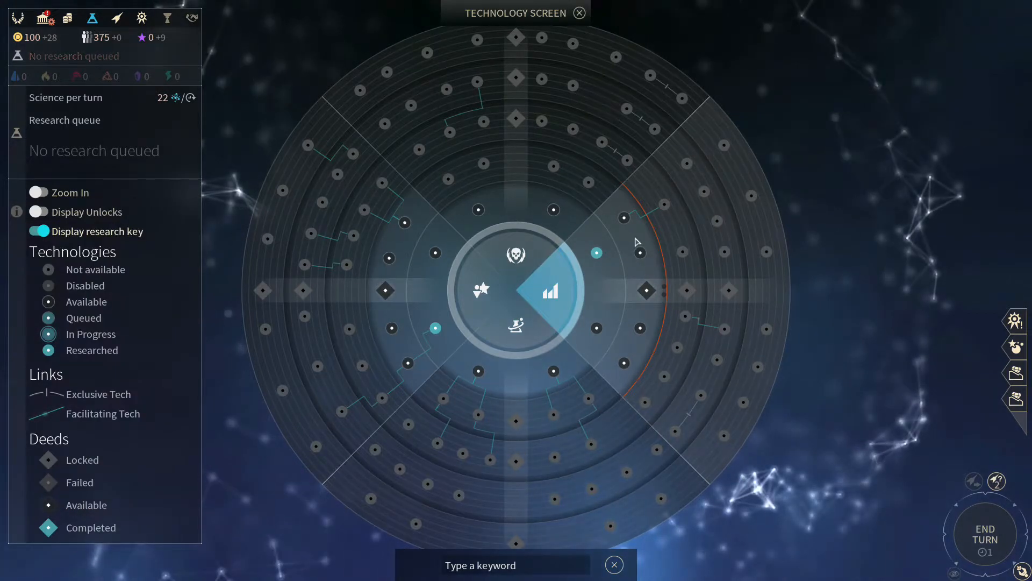
pyautogui.moveTo(653, 242)
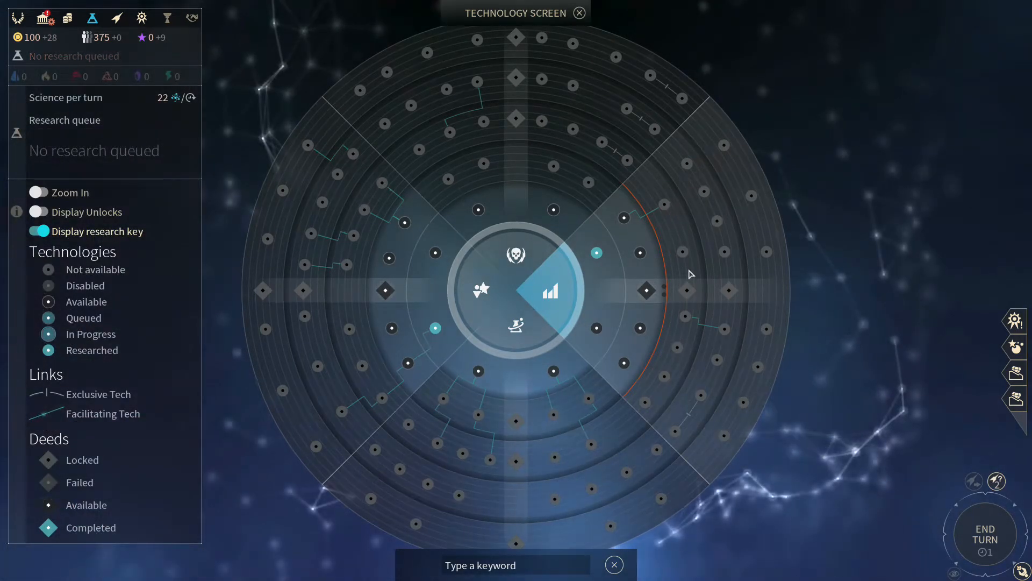
pyautogui.moveTo(682, 225)
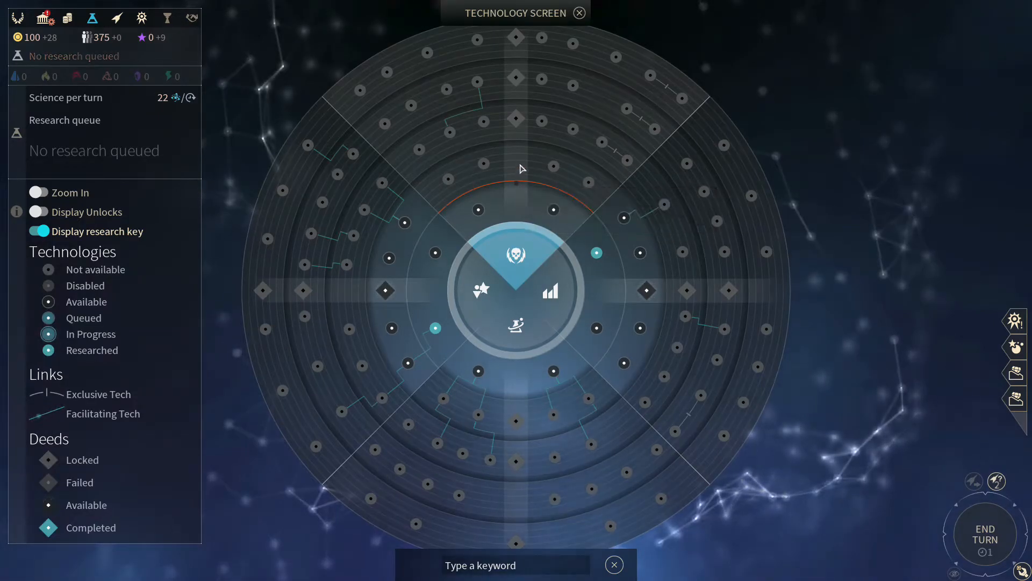
pyautogui.moveTo(523, 214)
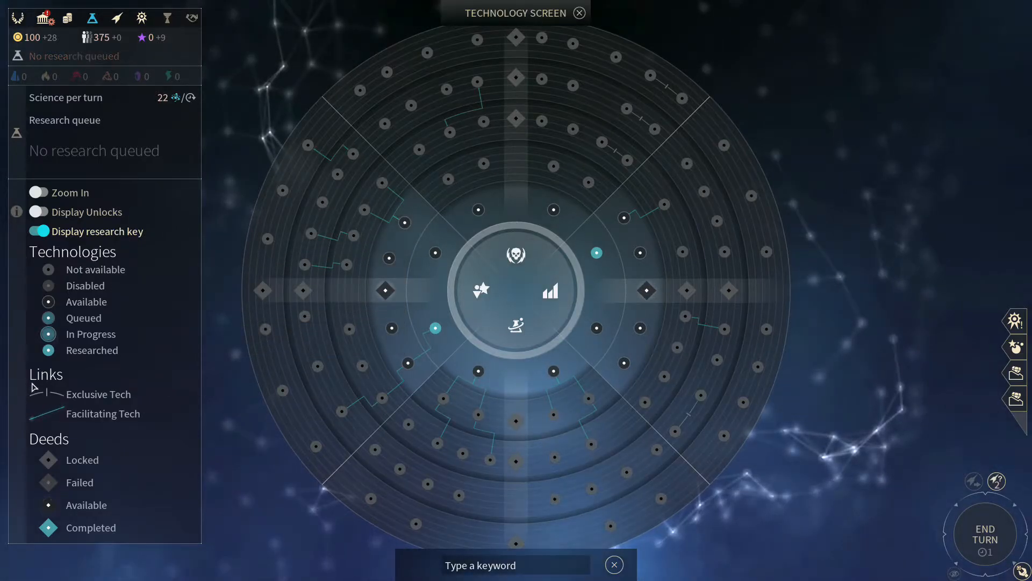
pyautogui.moveTo(49, 393)
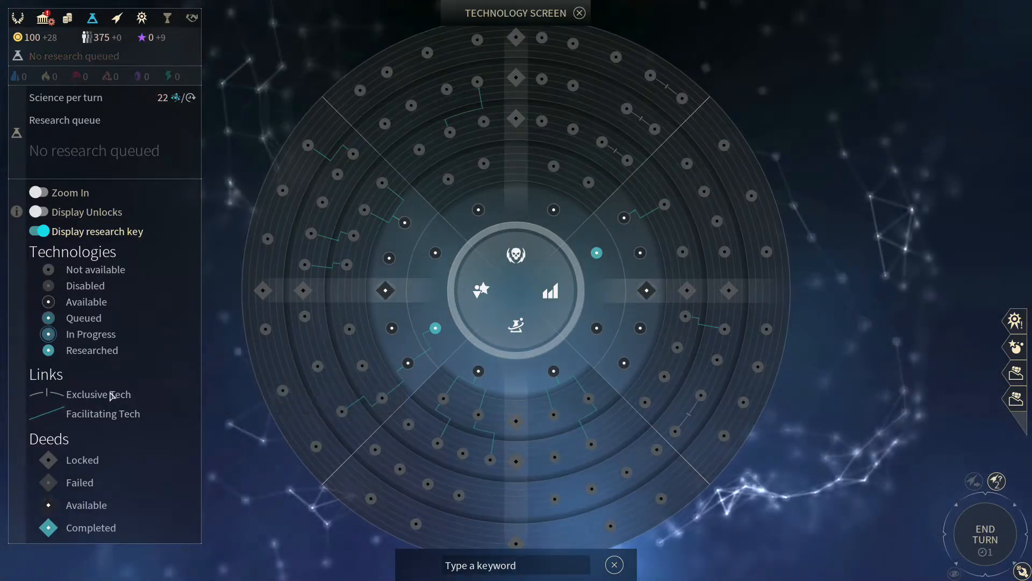
pyautogui.moveTo(53, 396)
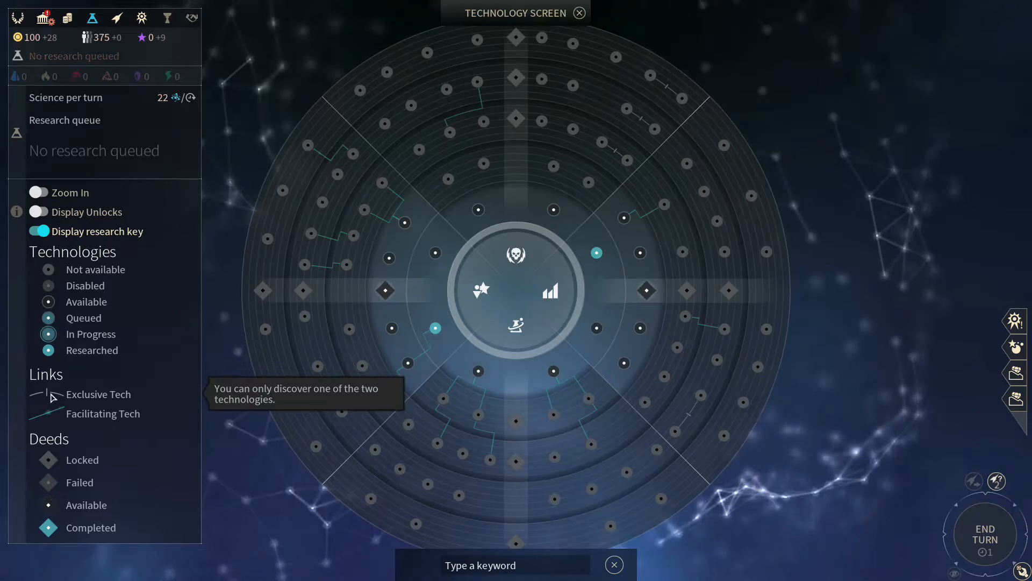
pyautogui.moveTo(109, 319)
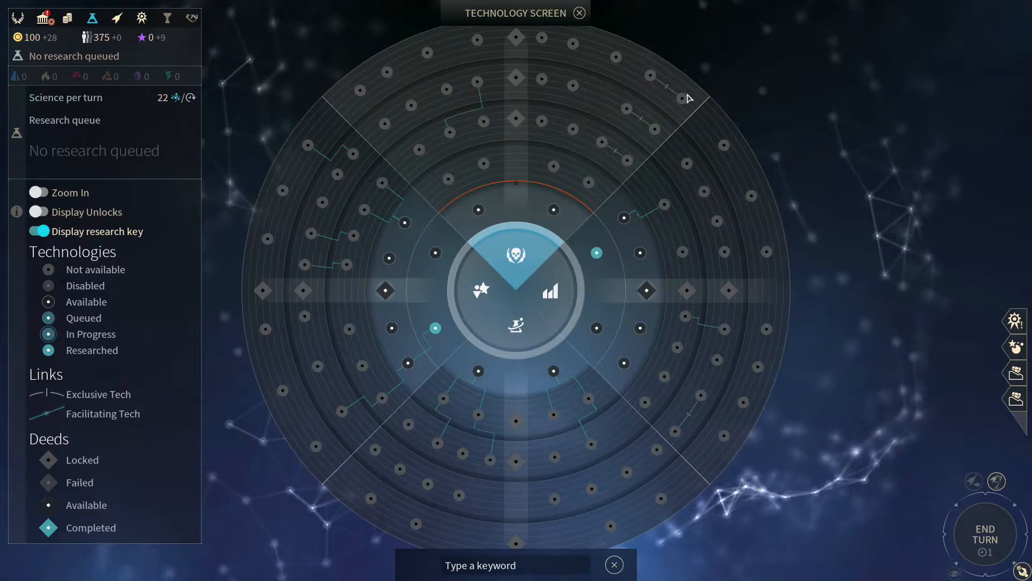
pyautogui.moveTo(602, 143)
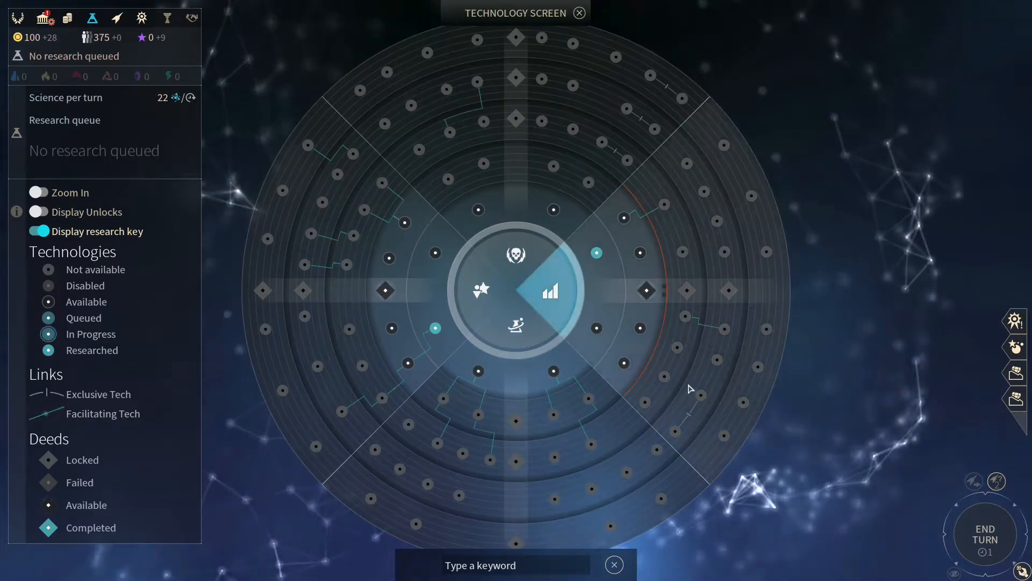
pyautogui.moveTo(699, 505)
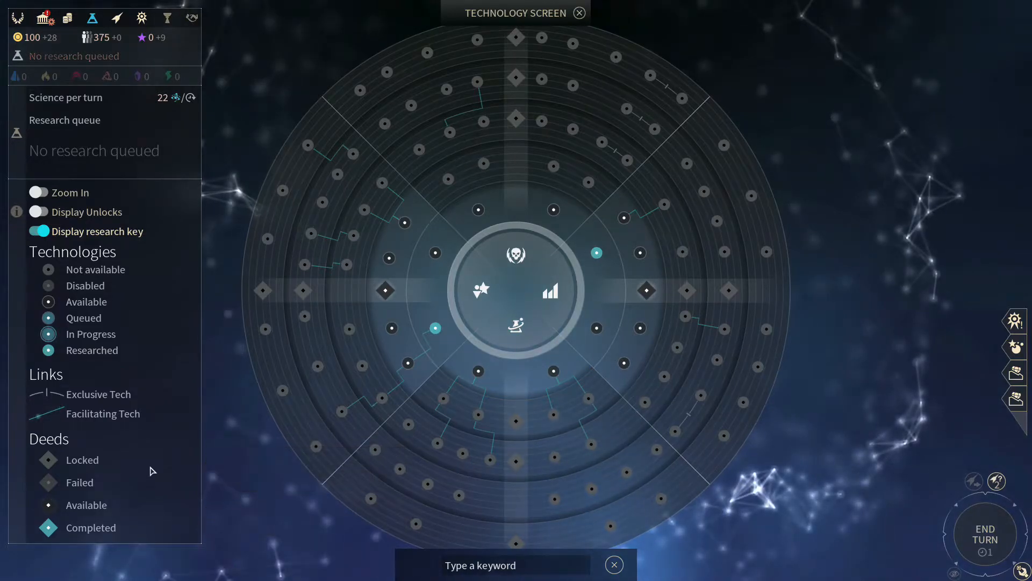
pyautogui.moveTo(82, 459)
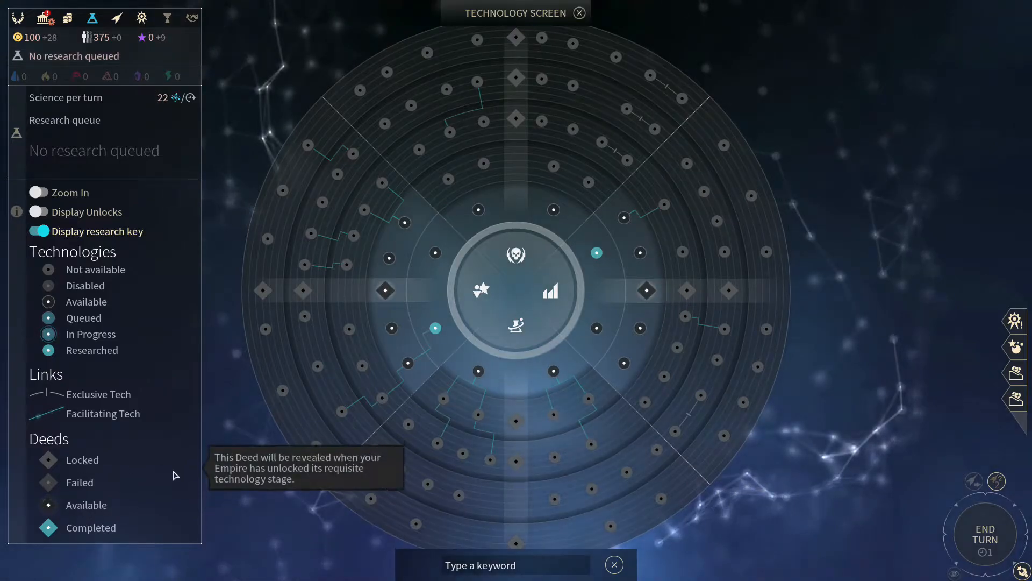
pyautogui.moveTo(124, 460)
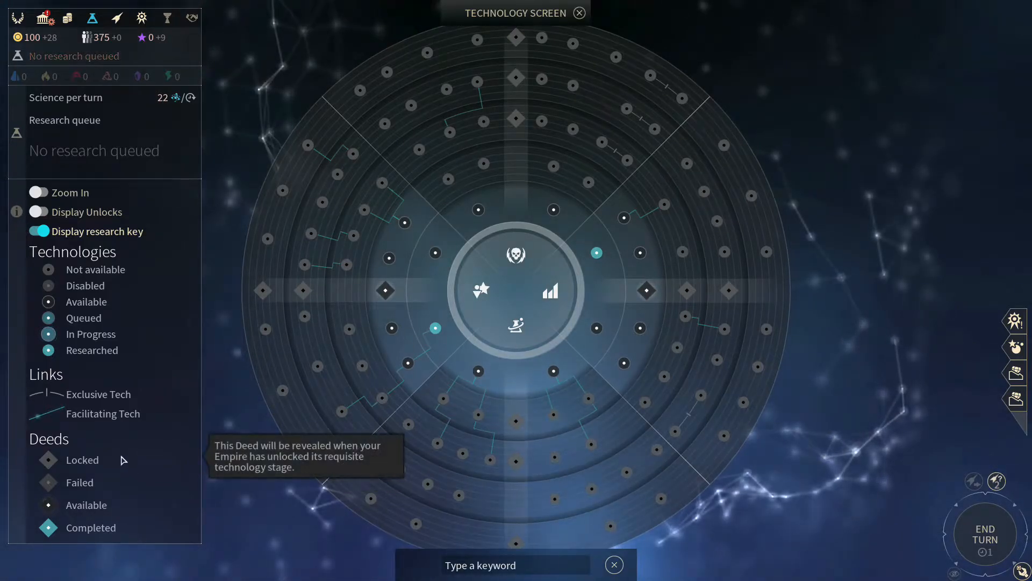
pyautogui.moveTo(129, 500)
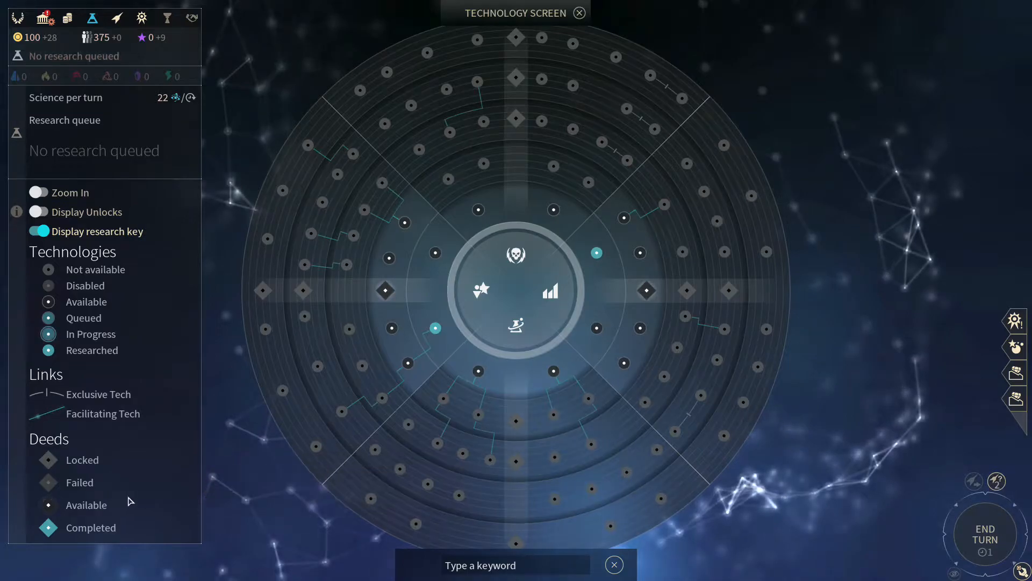
pyautogui.moveTo(49, 460)
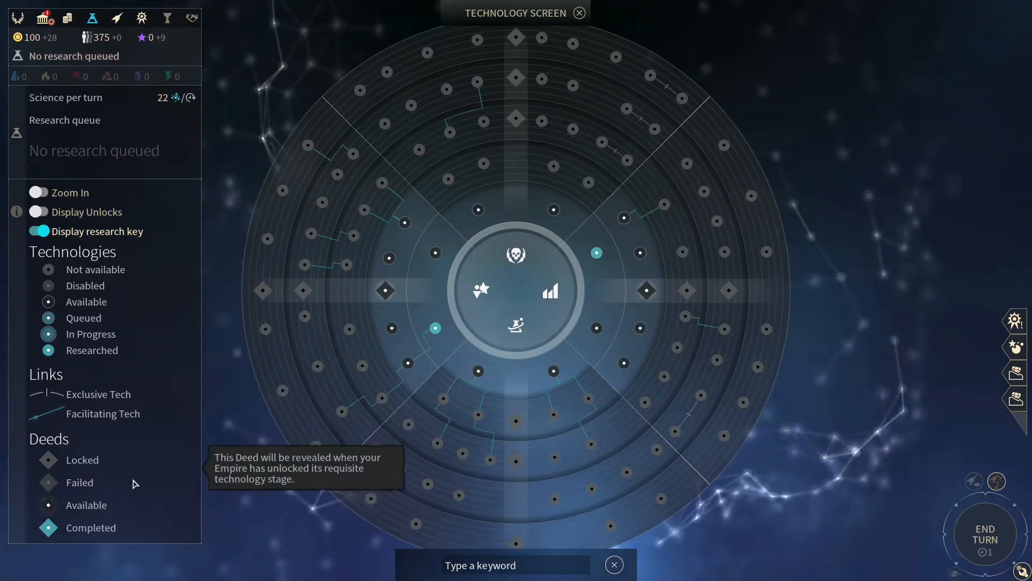
pyautogui.moveTo(104, 505)
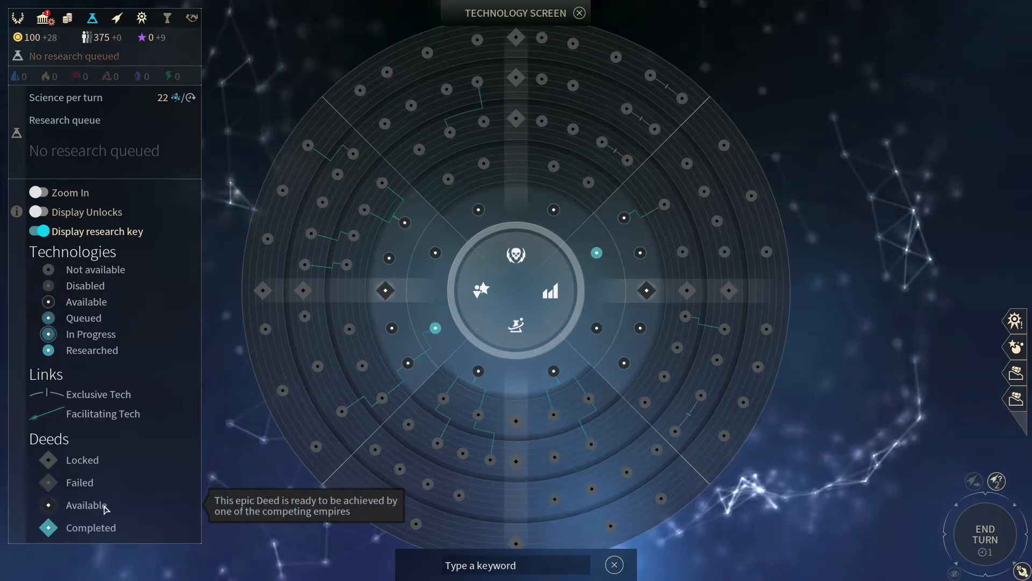
pyautogui.moveTo(106, 531)
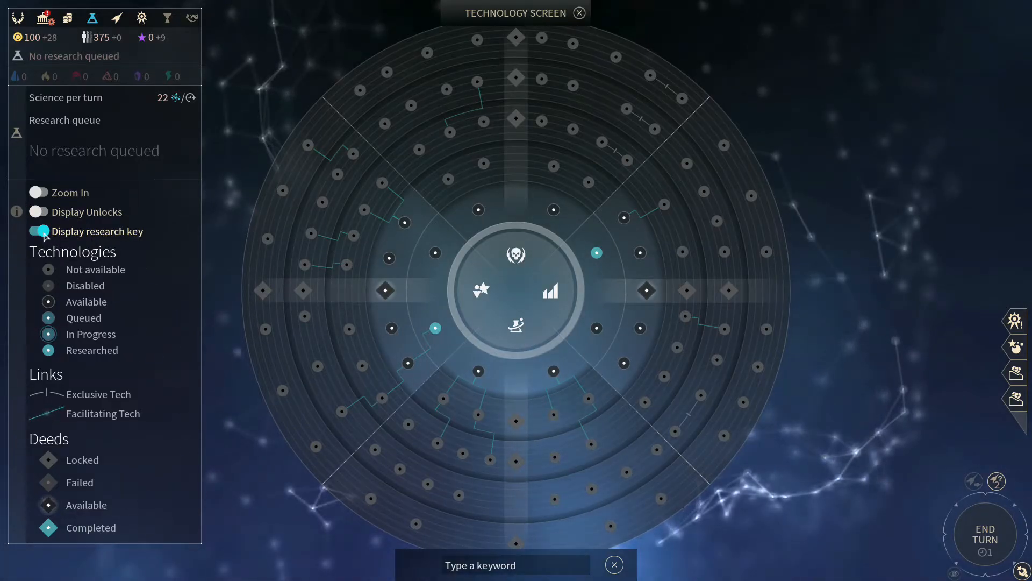
# Hide the research key and zoom into the Military wedge showing N-Way Fusion and Galactic Commodities.
pyautogui.click(38, 232)
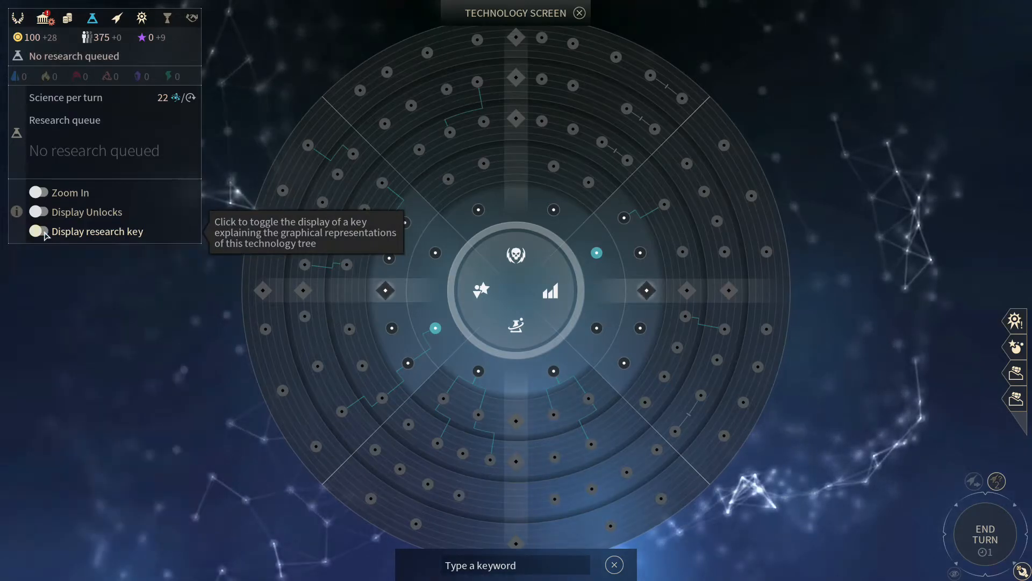
pyautogui.moveTo(120, 365)
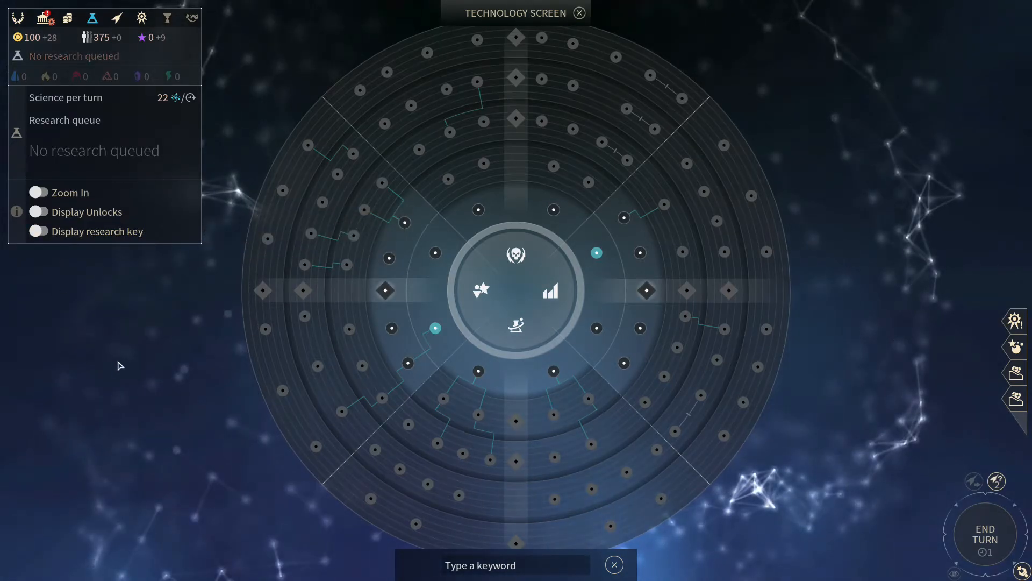
pyautogui.click(39, 192)
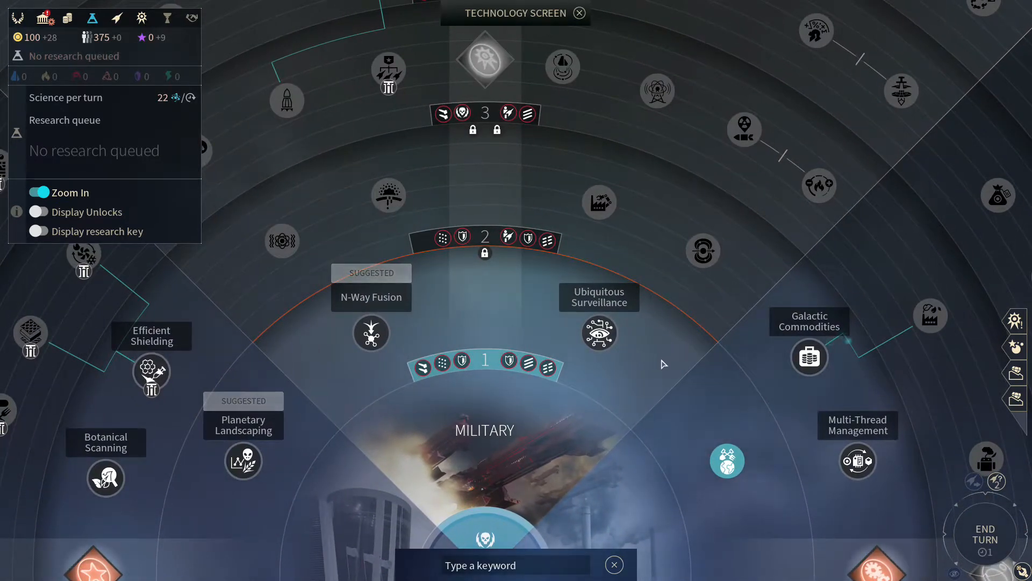
pyautogui.moveTo(558, 456)
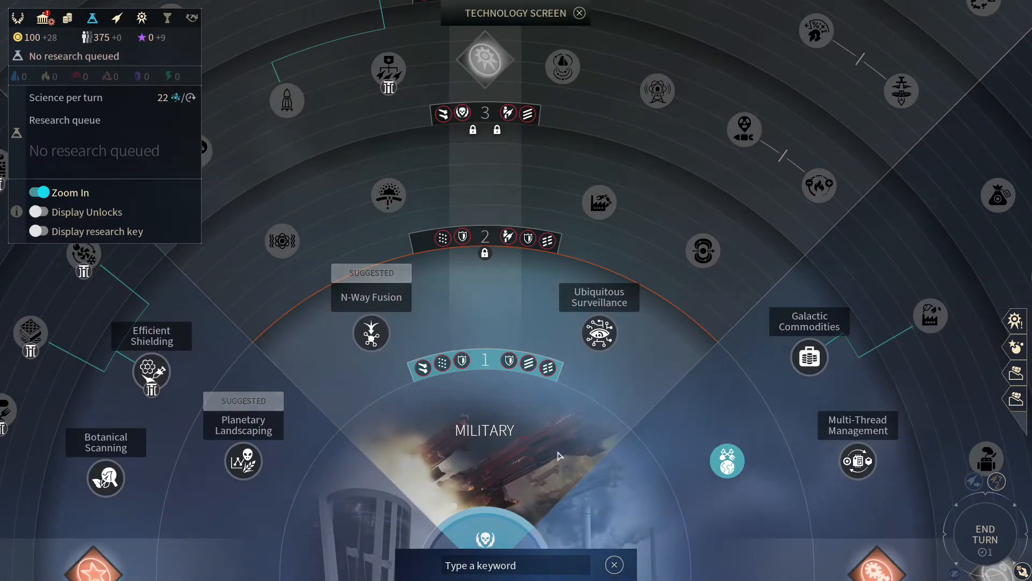
pyautogui.moveTo(380, 432)
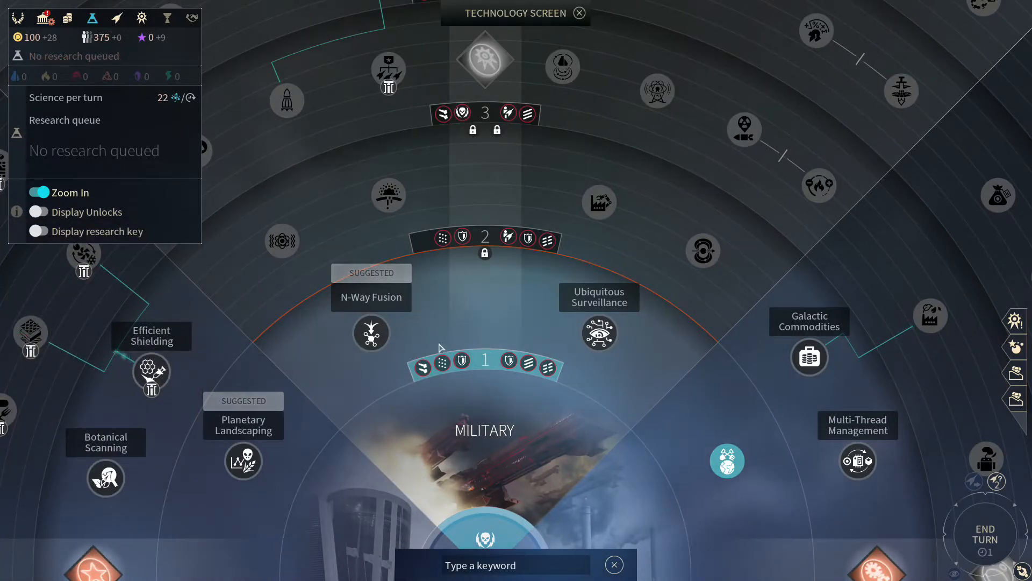
pyautogui.moveTo(422, 388)
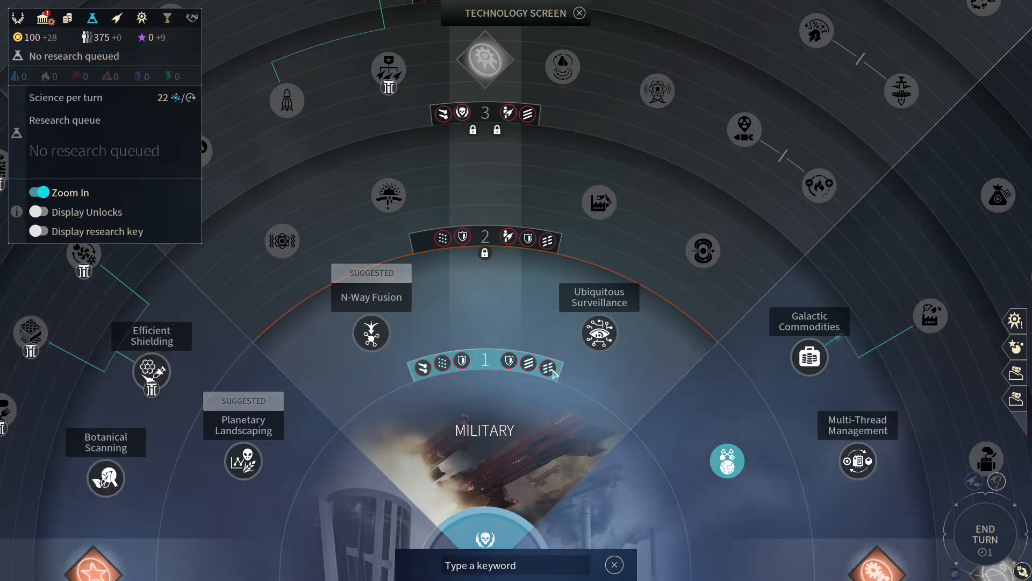
pyautogui.moveTo(548, 367)
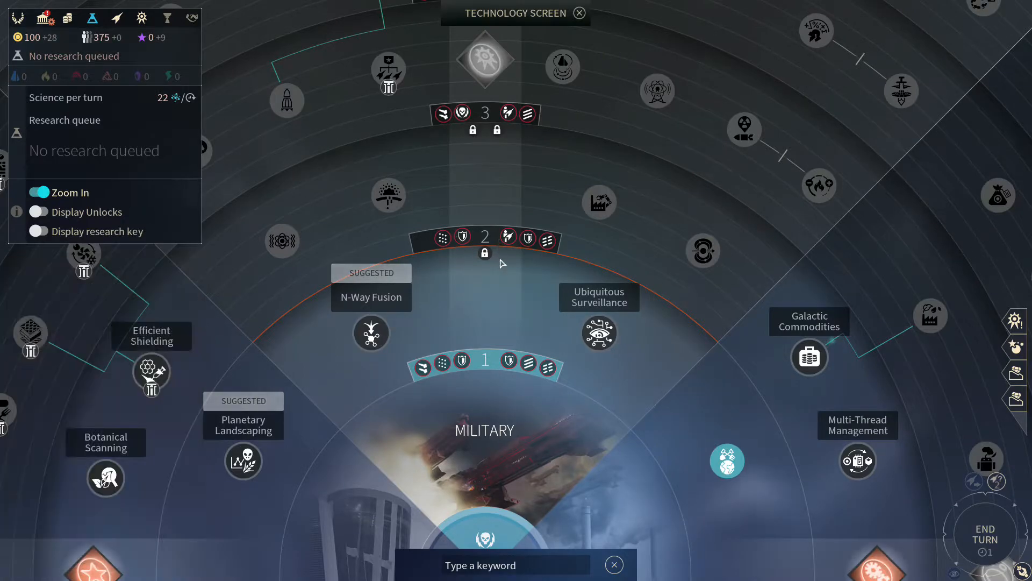
pyautogui.moveTo(488, 297)
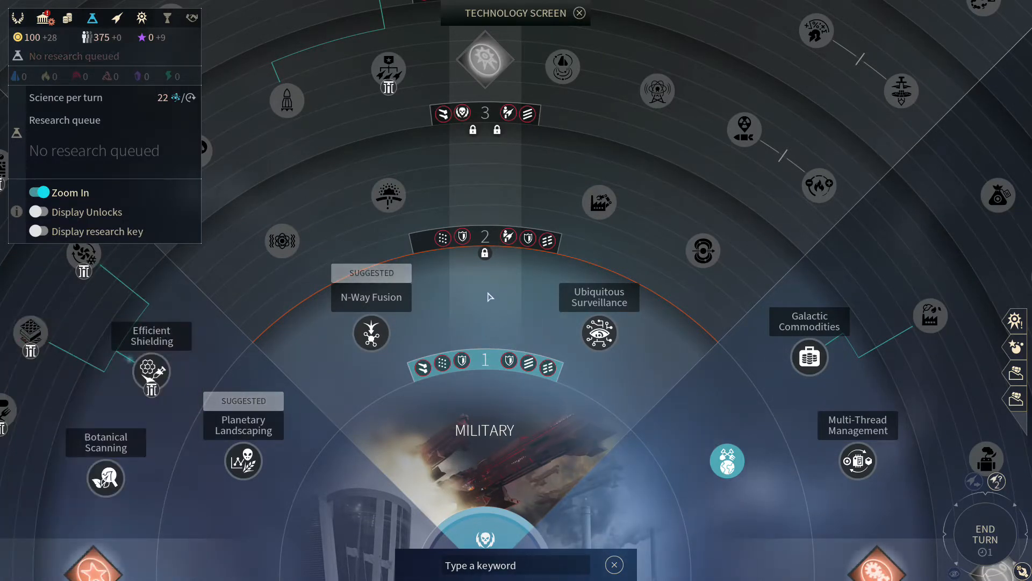
pyautogui.moveTo(486, 276)
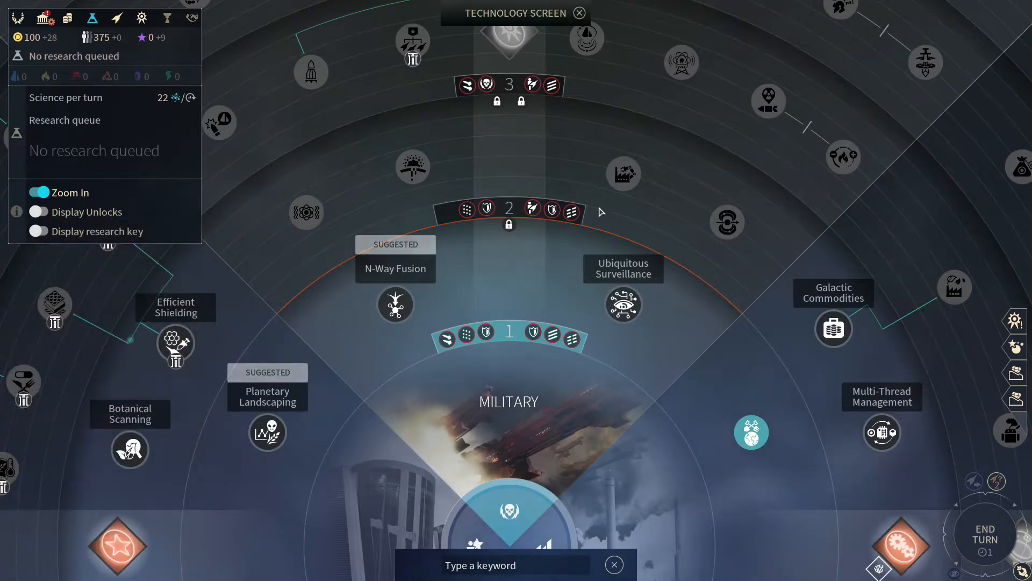
pyautogui.moveTo(374, 218)
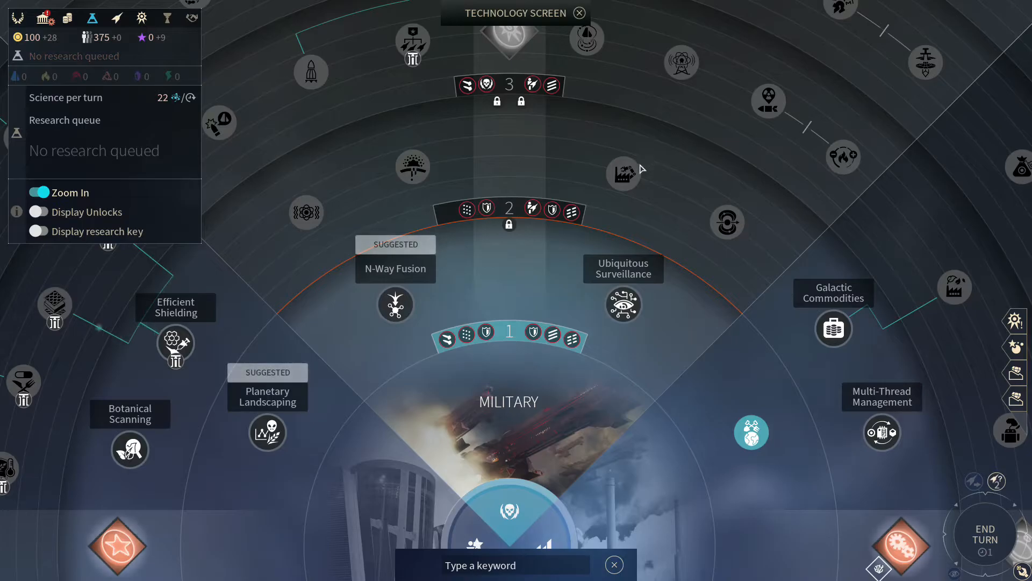
pyautogui.moveTo(421, 183)
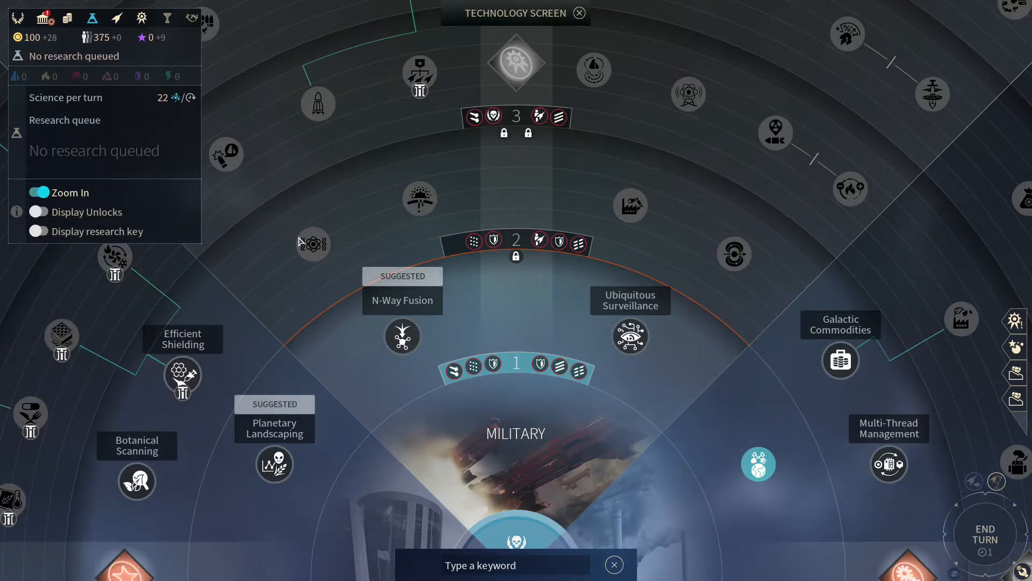
pyautogui.moveTo(378, 192)
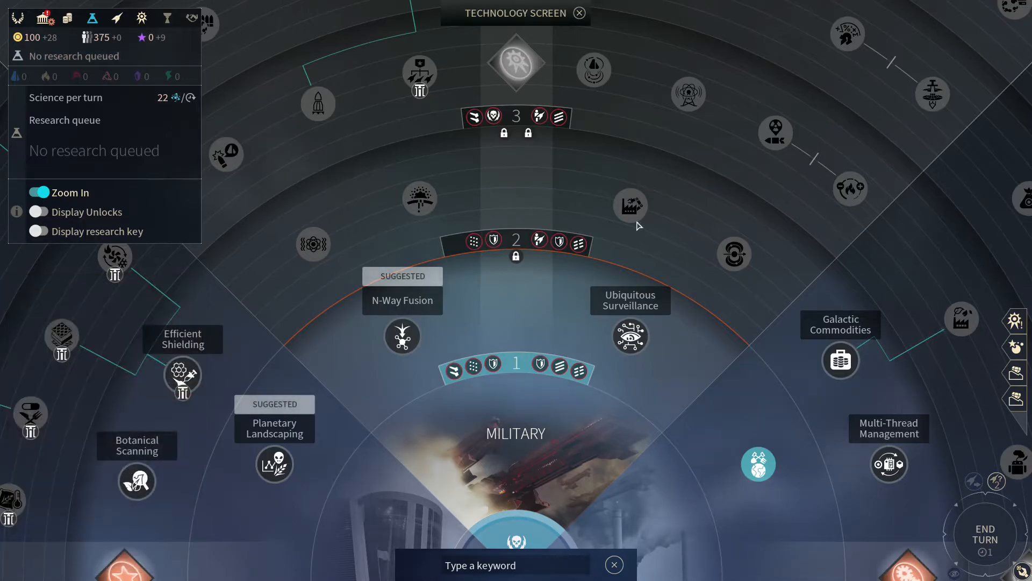
pyautogui.moveTo(321, 223)
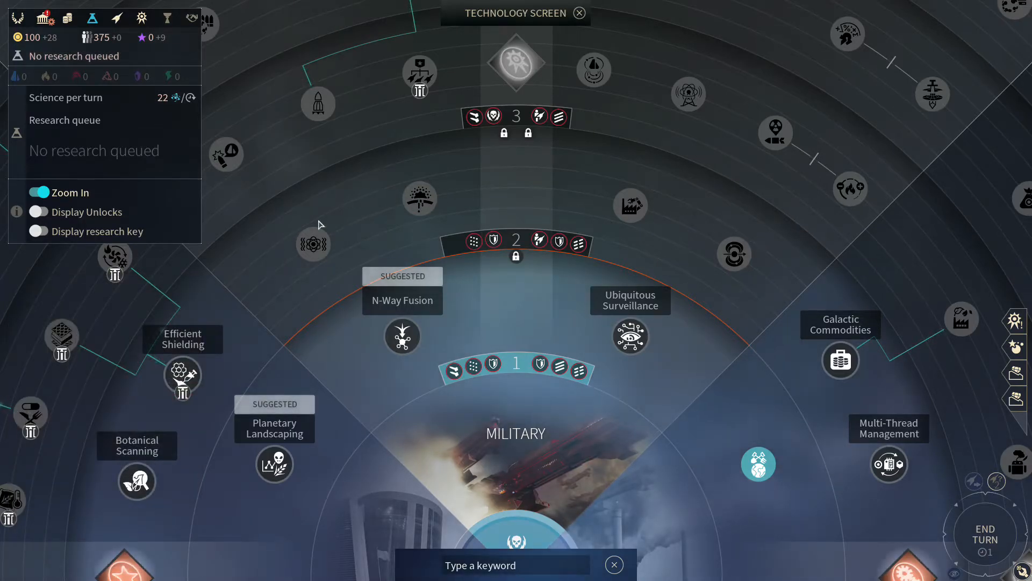
pyautogui.moveTo(400, 200)
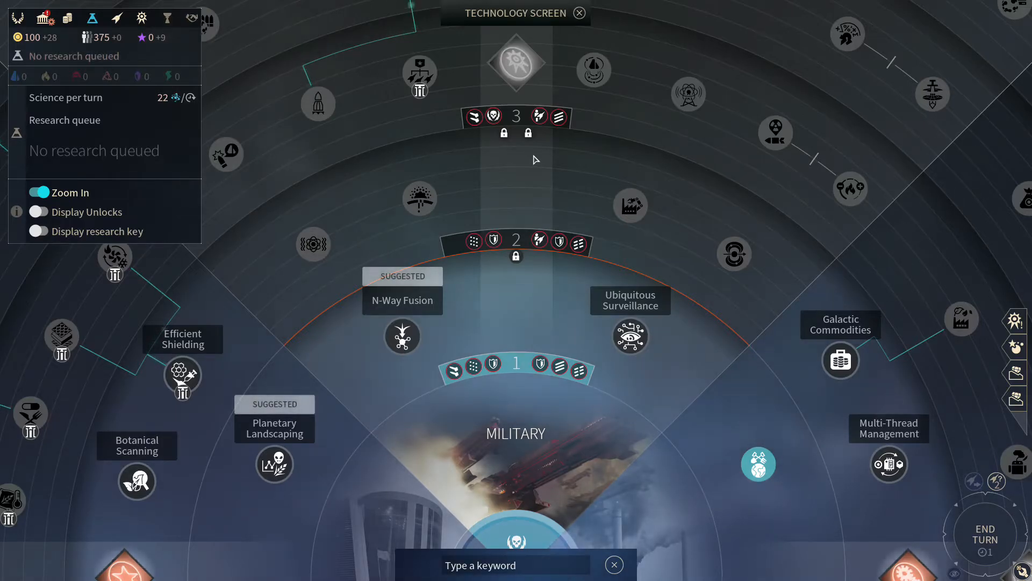
pyautogui.moveTo(804, 283)
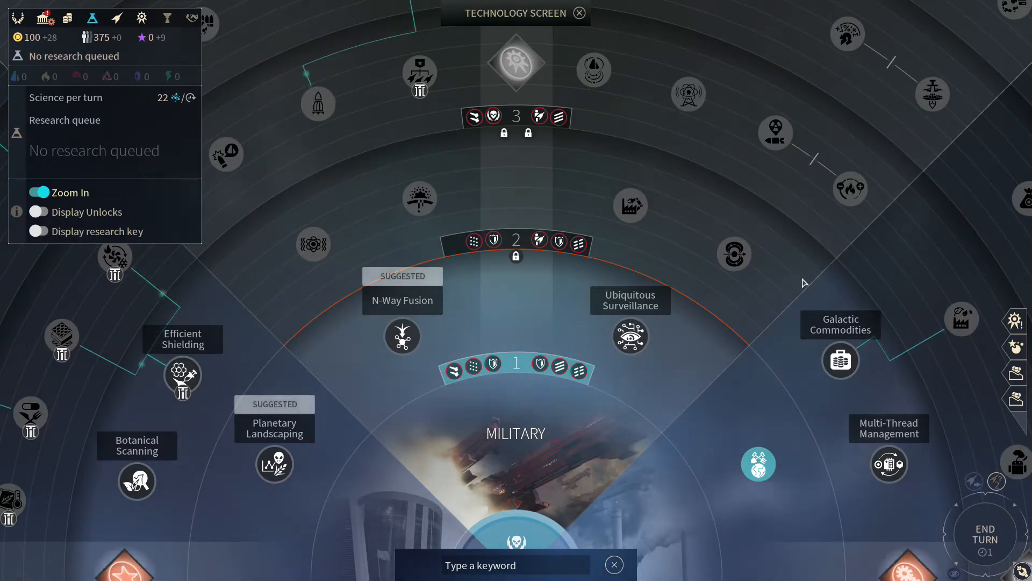
pyautogui.moveTo(555, 171)
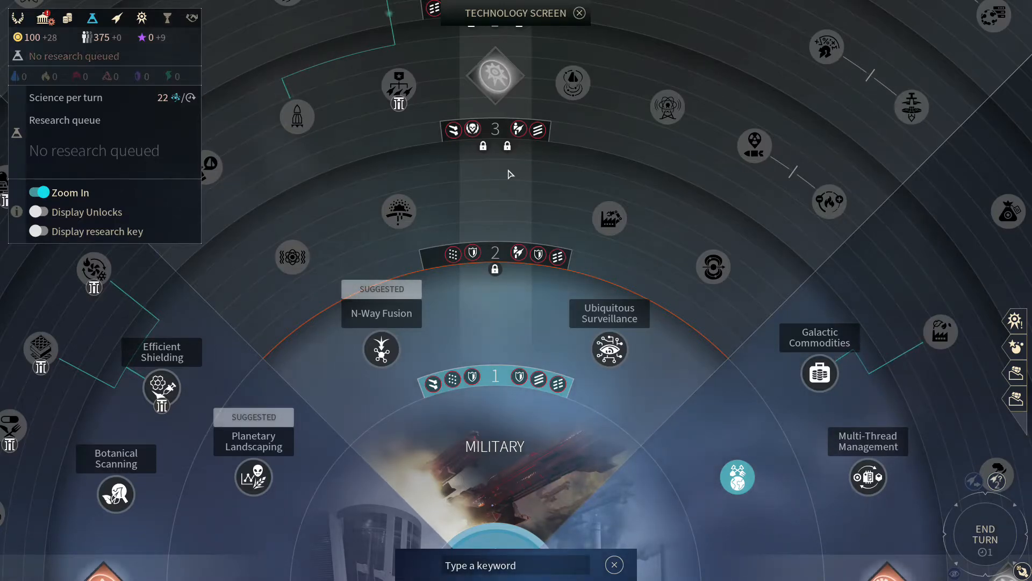
pyautogui.moveTo(721, 322)
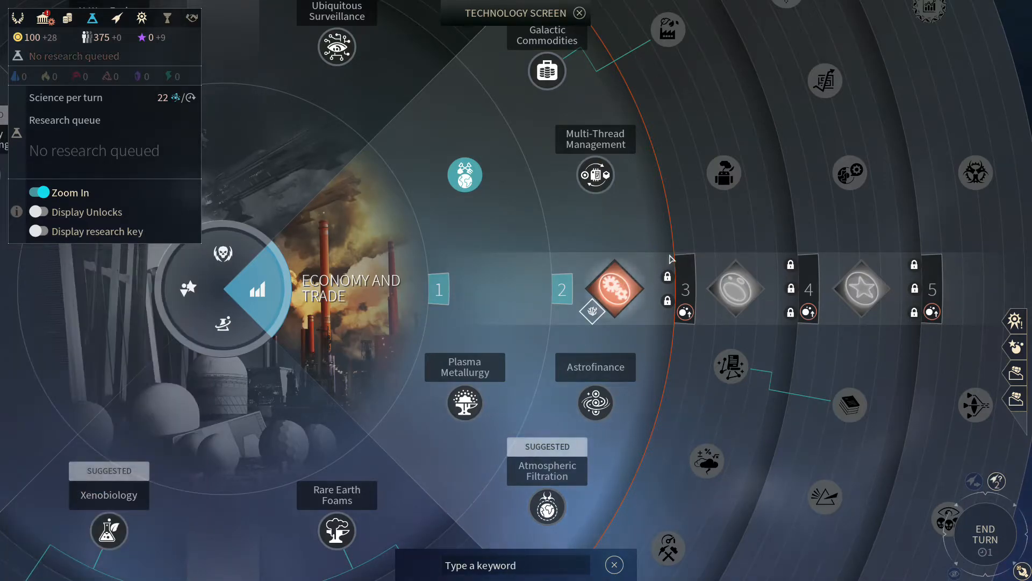
pyautogui.moveTo(538, 48)
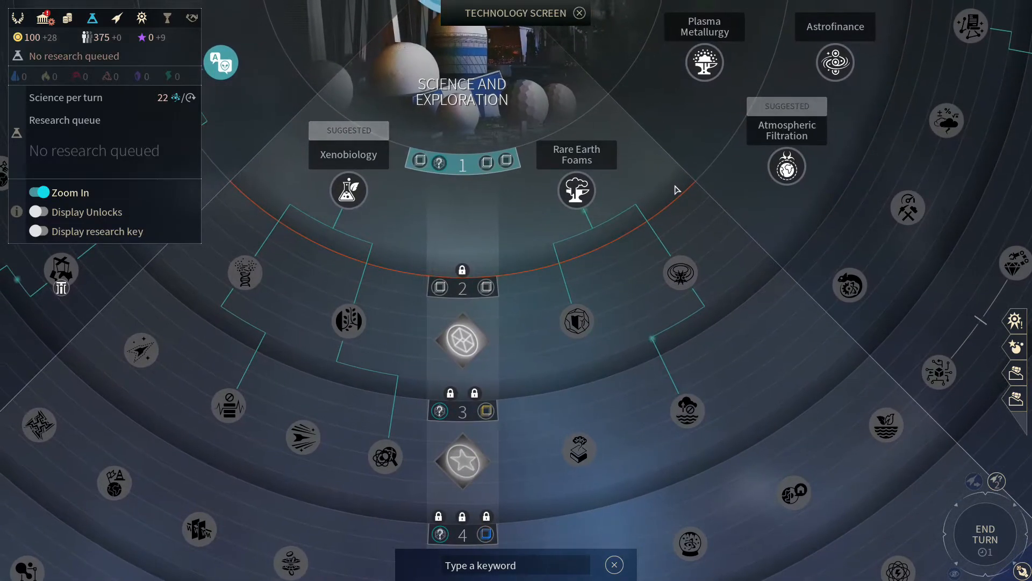
pyautogui.moveTo(650, 209)
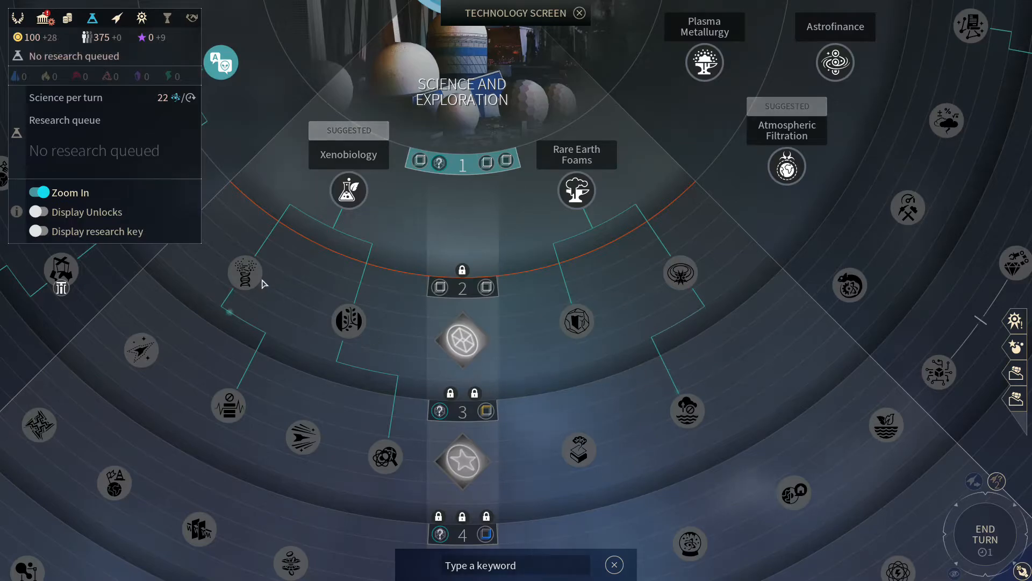
# Display the research key legend beside the Science and Exploration technologies.
pyautogui.click(39, 232)
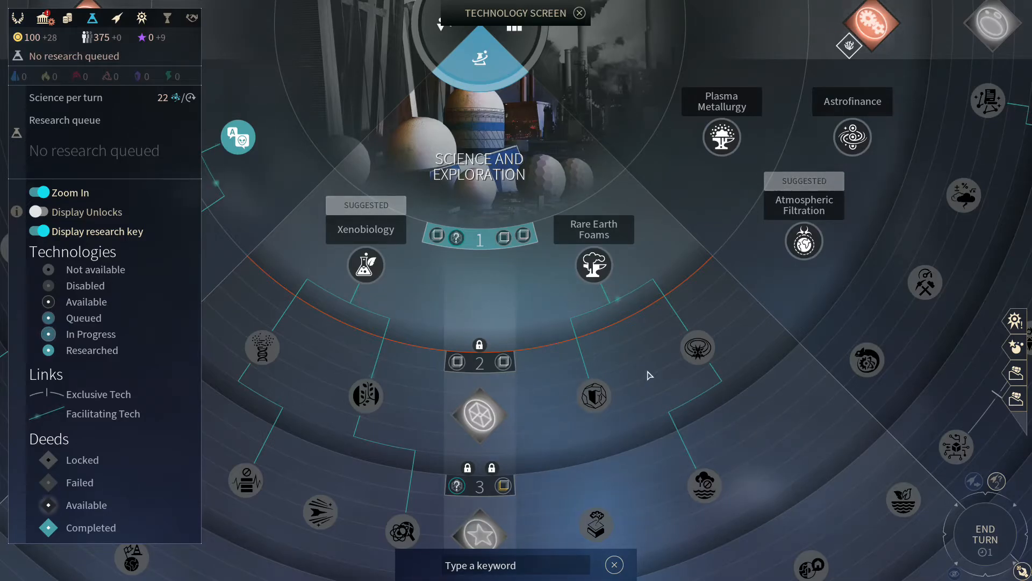
pyautogui.moveTo(645, 350)
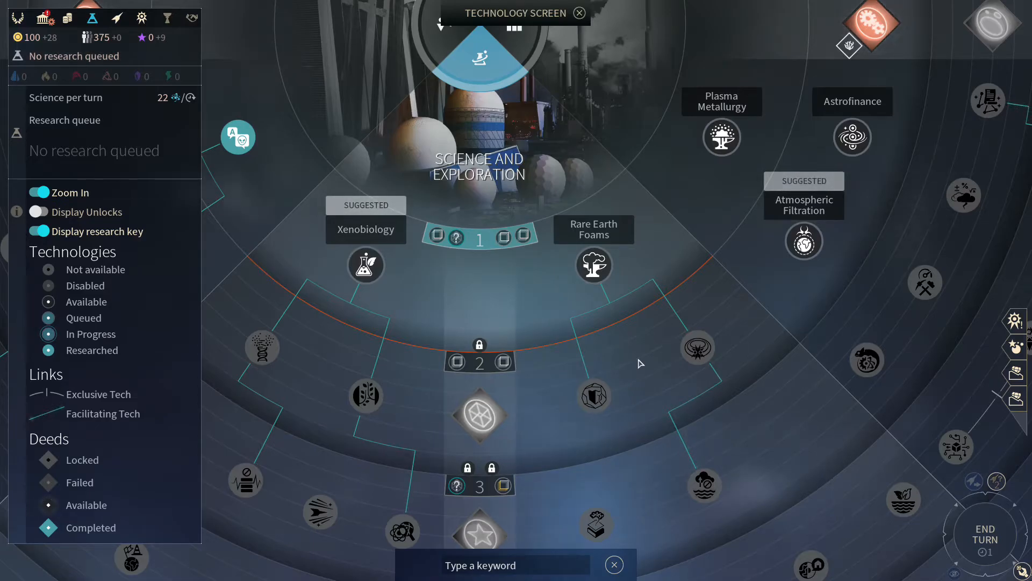
pyautogui.moveTo(499, 337)
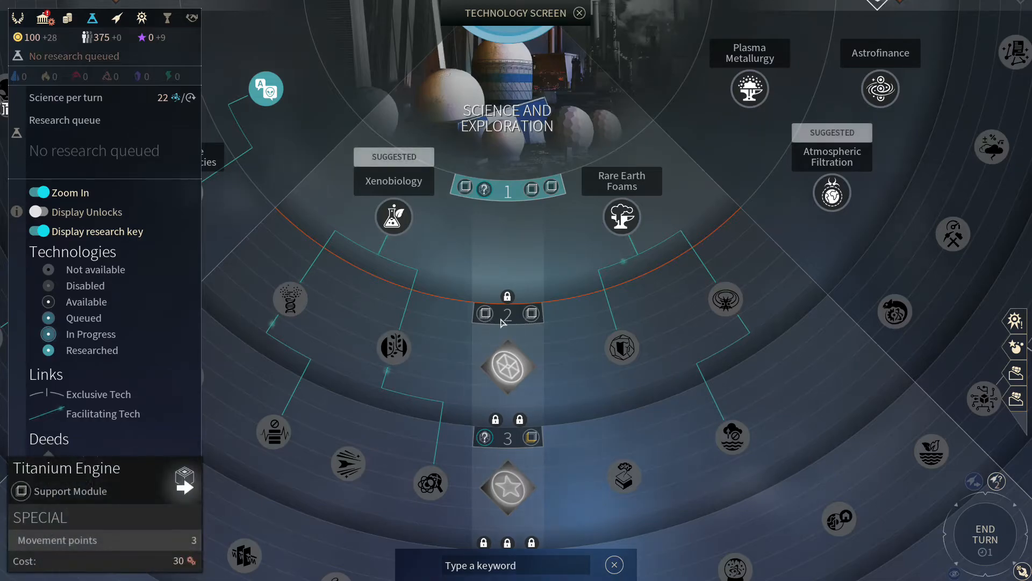
pyautogui.moveTo(506, 365)
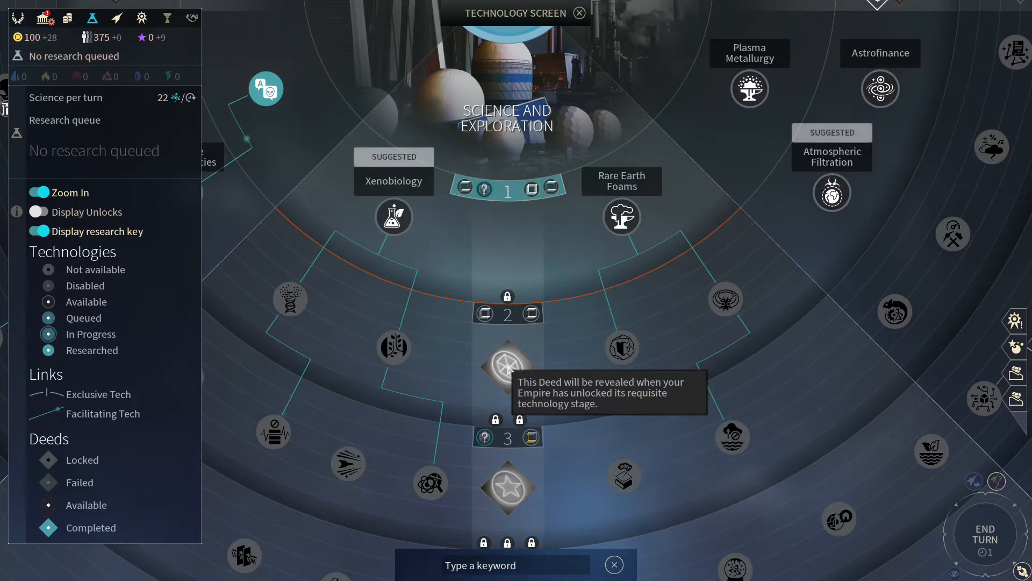
pyautogui.moveTo(341, 349)
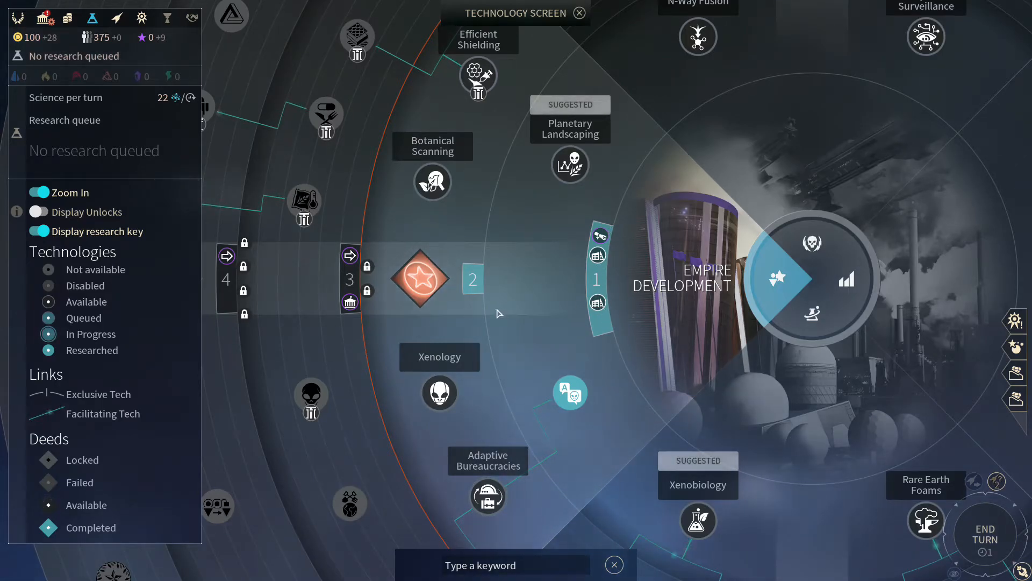
pyautogui.moveTo(515, 335)
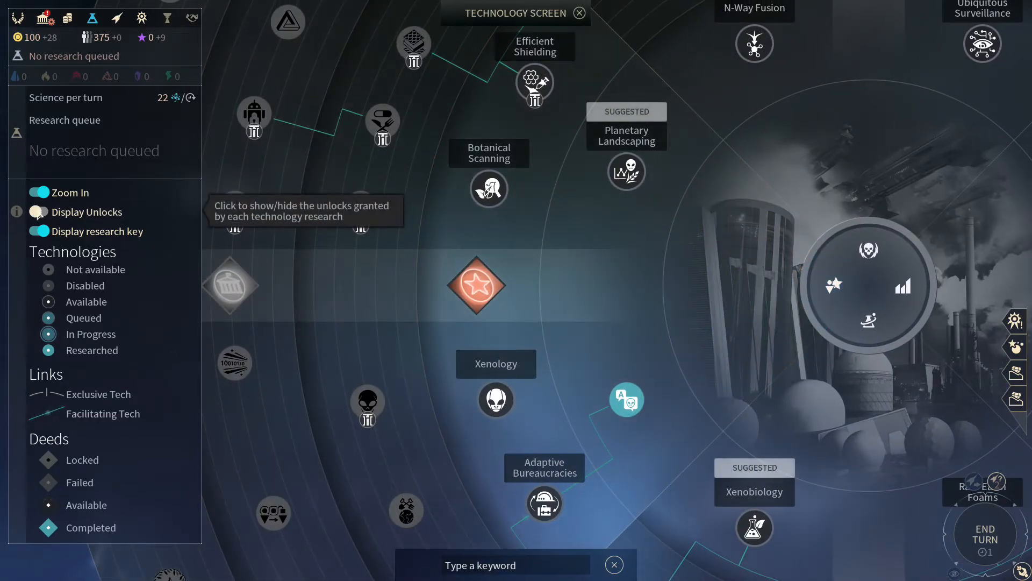
# Display each technology's unlocks around its node and hide the research key legend.
pyautogui.click(39, 211)
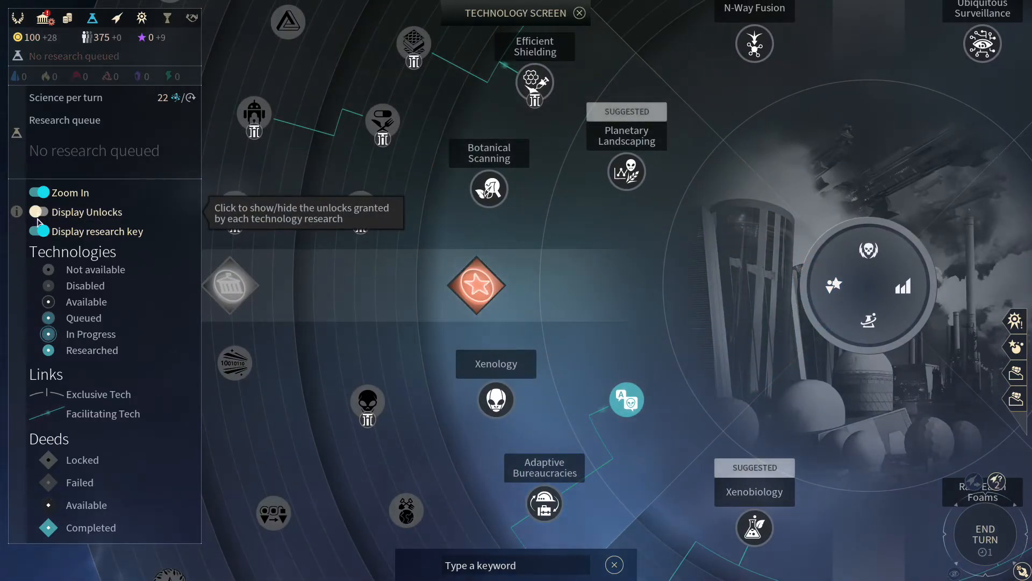
pyautogui.click(39, 212)
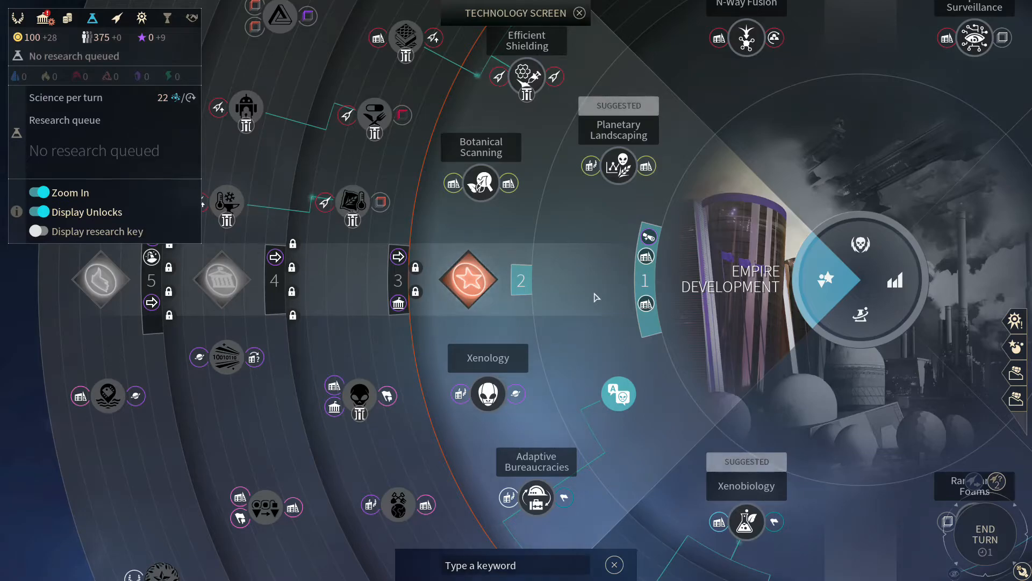
pyautogui.moveTo(665, 170)
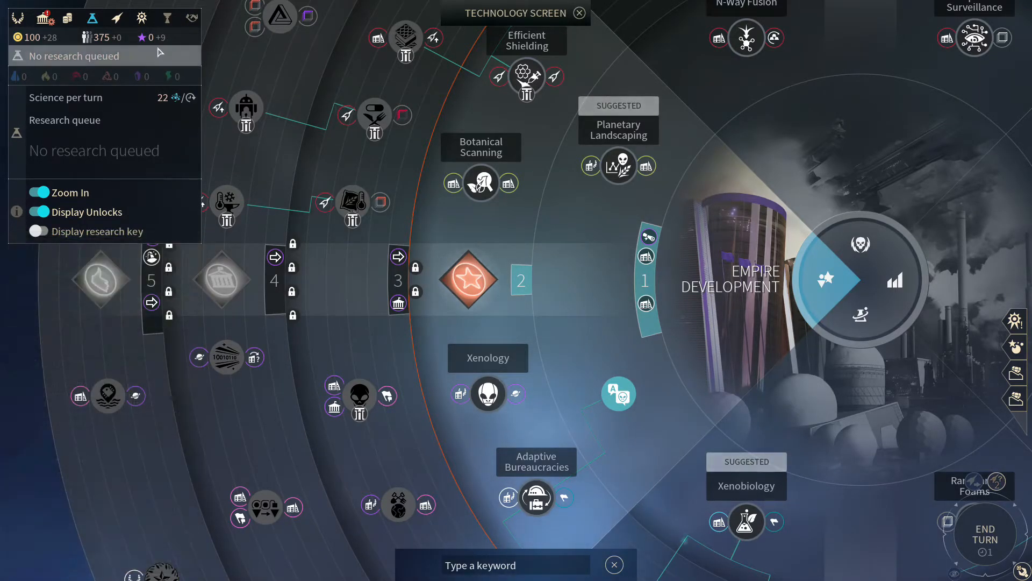
pyautogui.moveTo(135, 37)
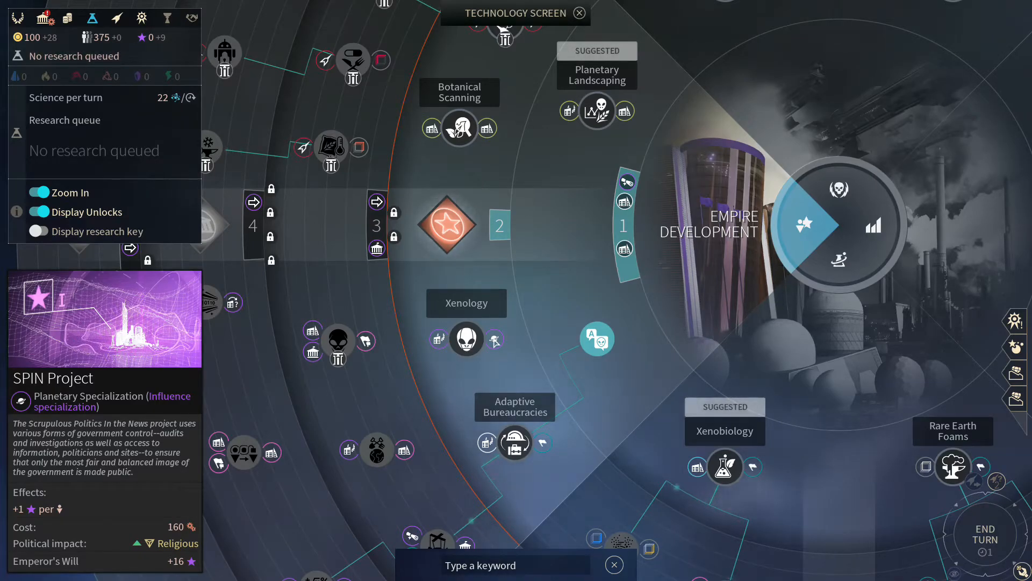
pyautogui.moveTo(497, 349)
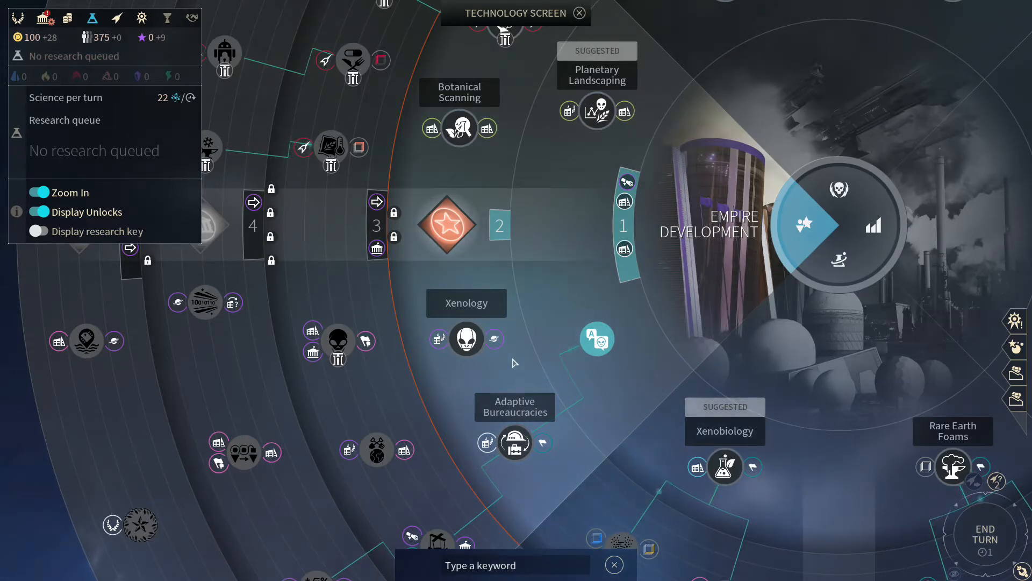
pyautogui.moveTo(438, 380)
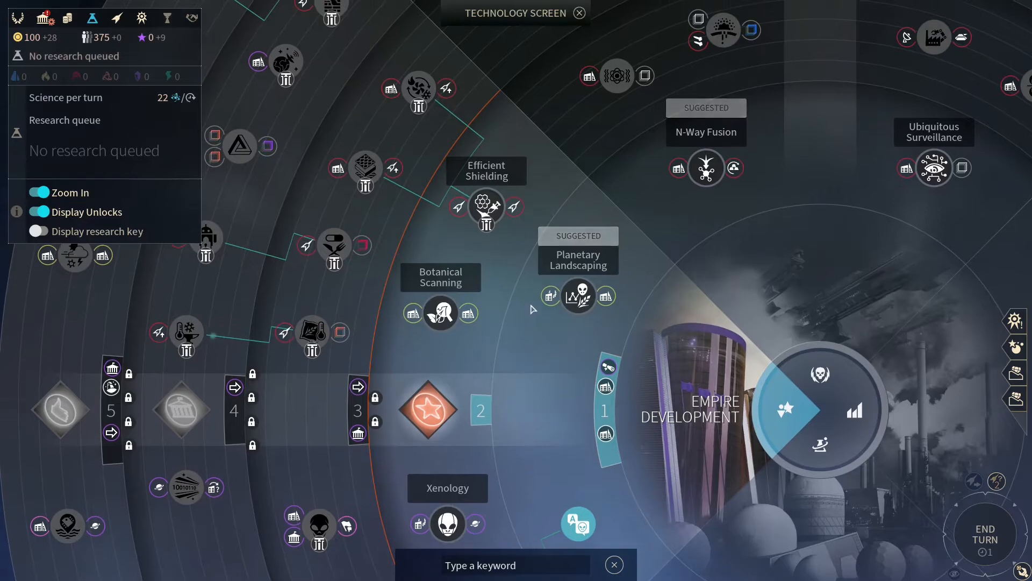
pyautogui.moveTo(530, 359)
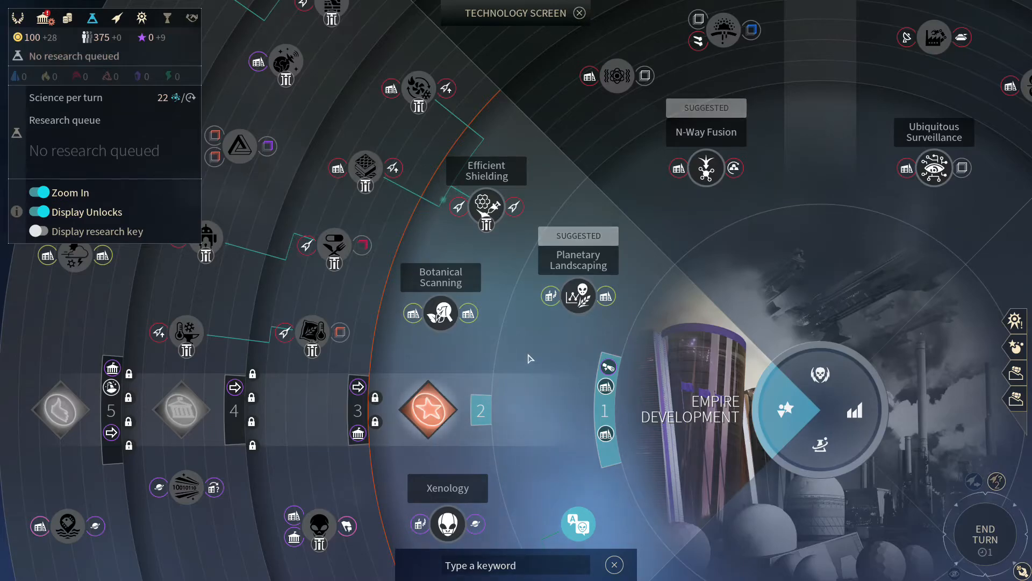
pyautogui.moveTo(526, 285)
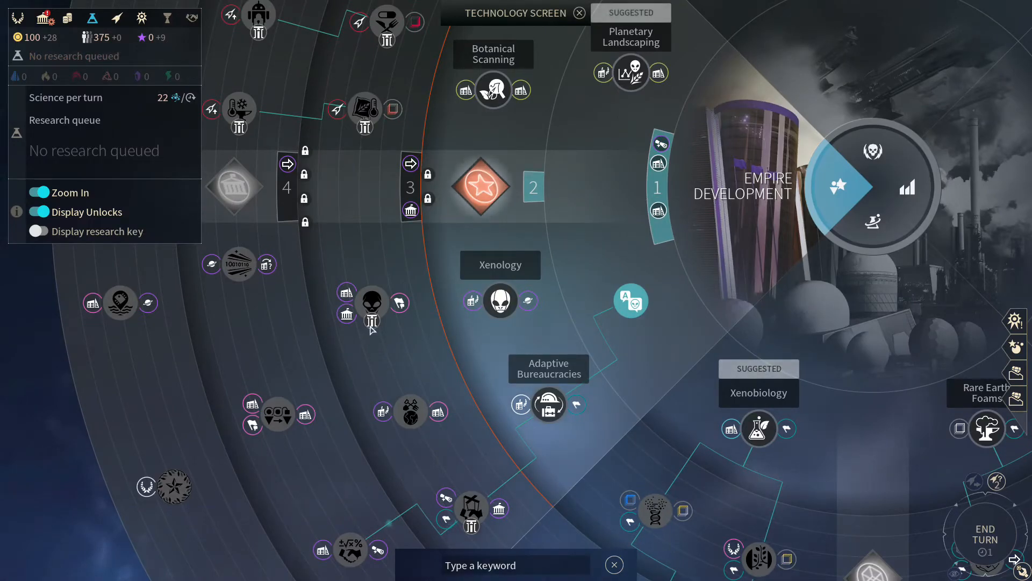
pyautogui.moveTo(370, 322)
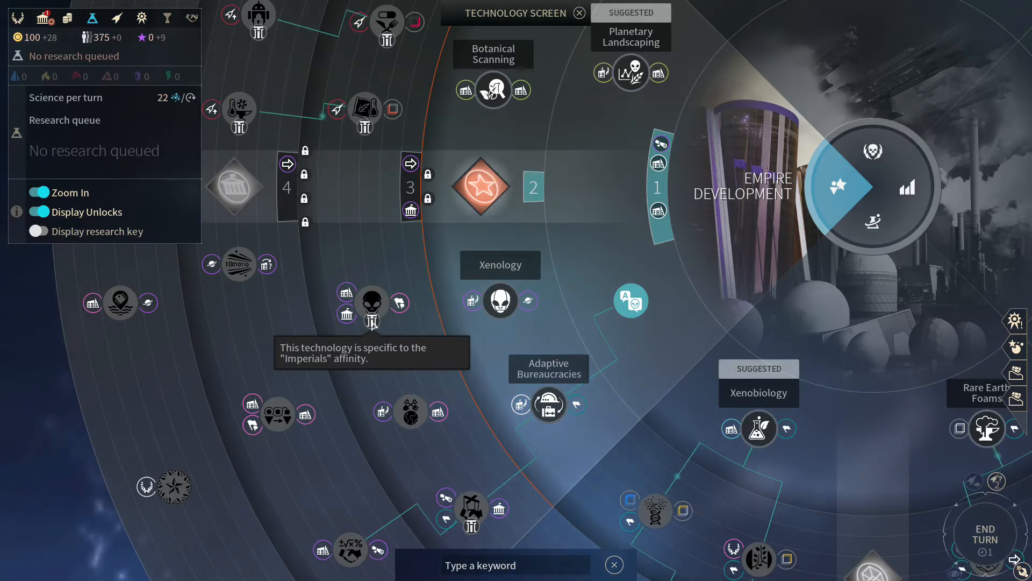
pyautogui.moveTo(620, 245)
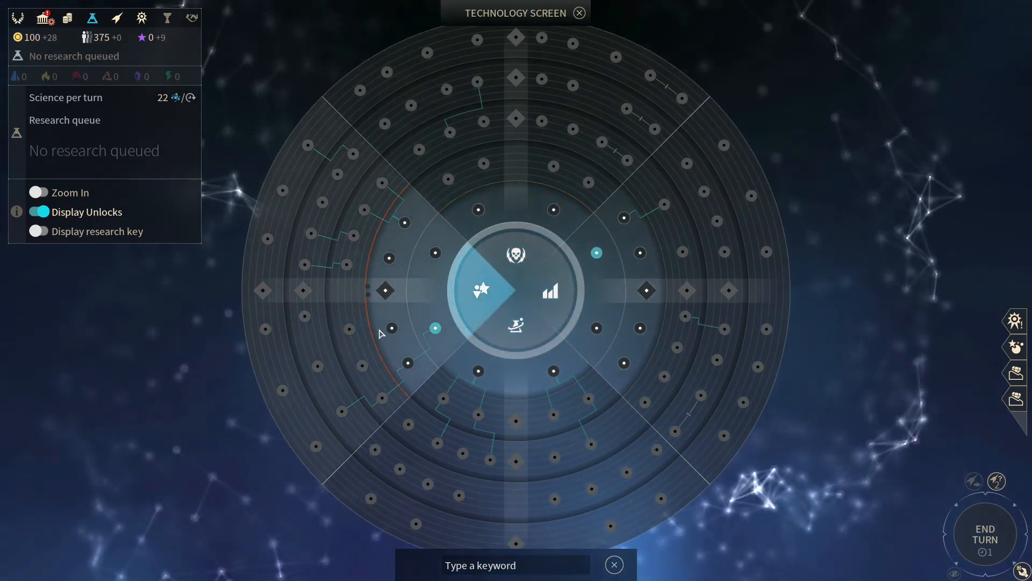
pyautogui.moveTo(443, 393)
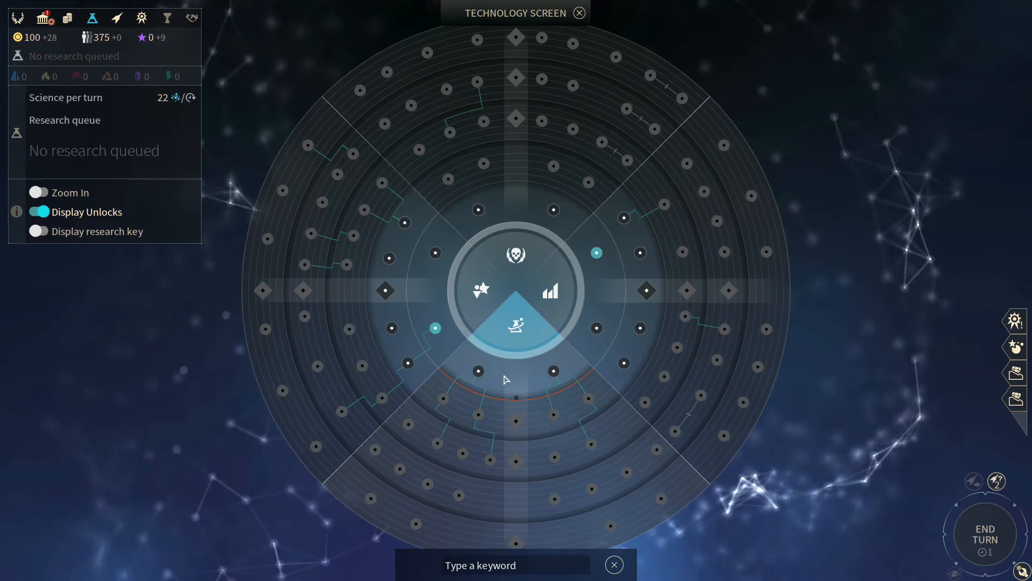
pyautogui.moveTo(563, 354)
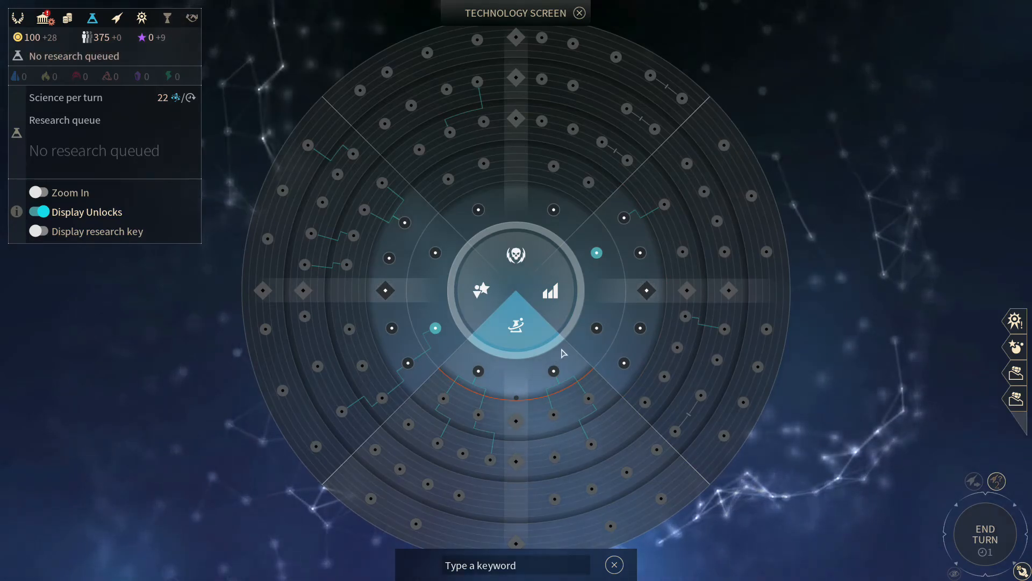